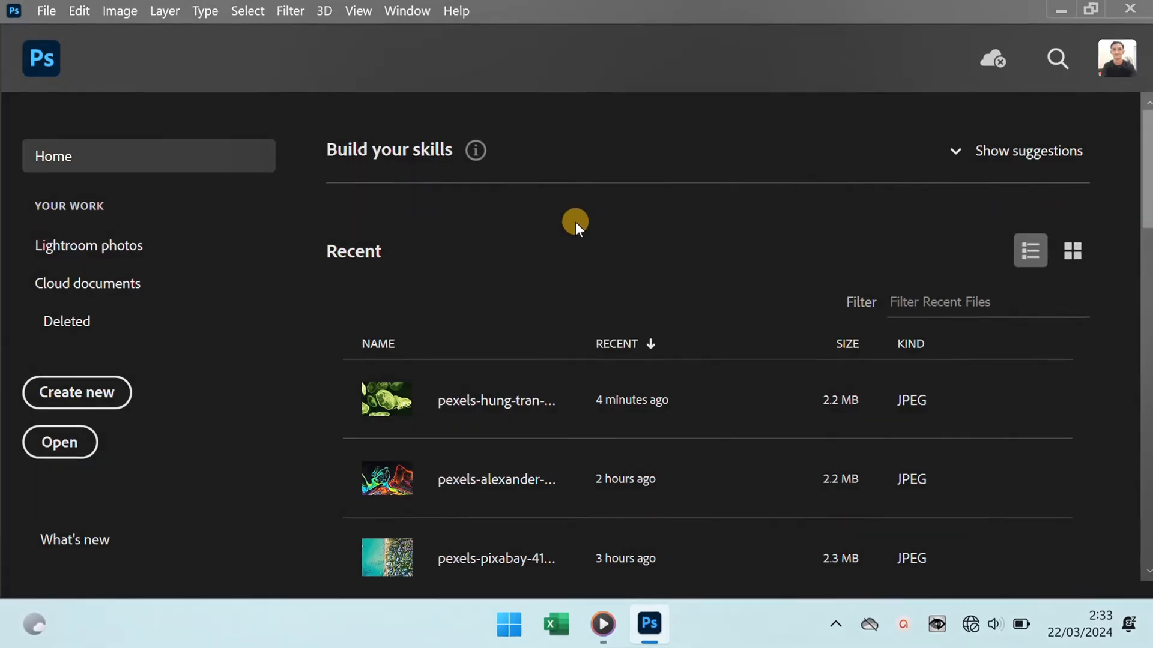
Step: Open the jellyfish photo pexels-hung-tran-3699437 from the Glass Frame Background folder
click(60, 441)
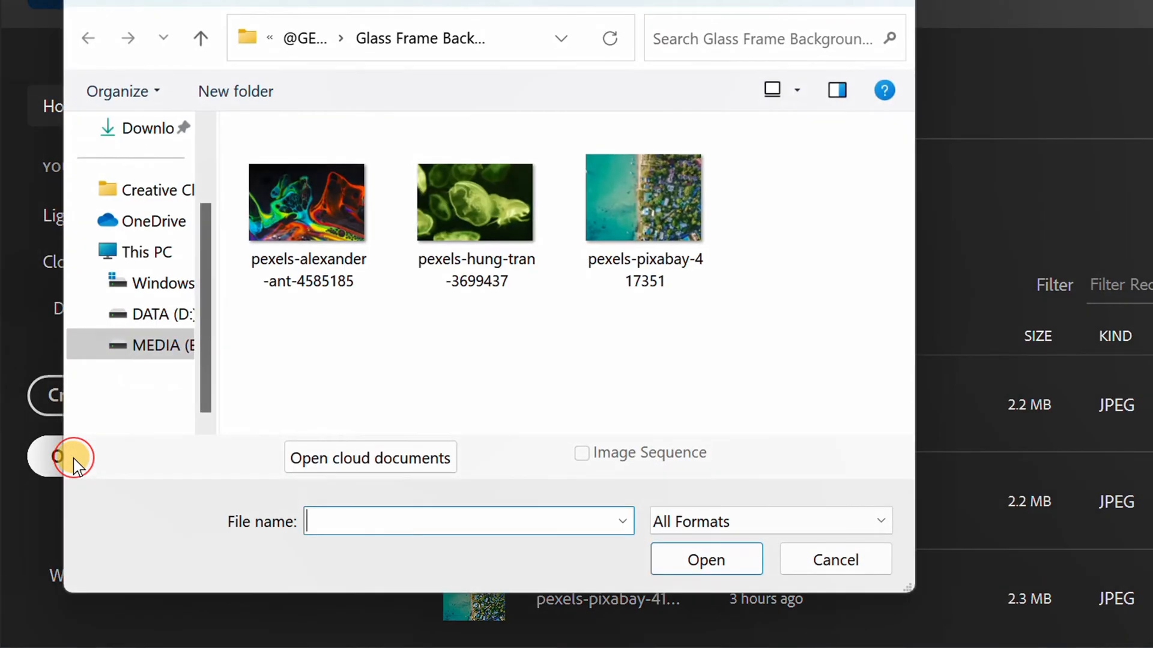
click(476, 201)
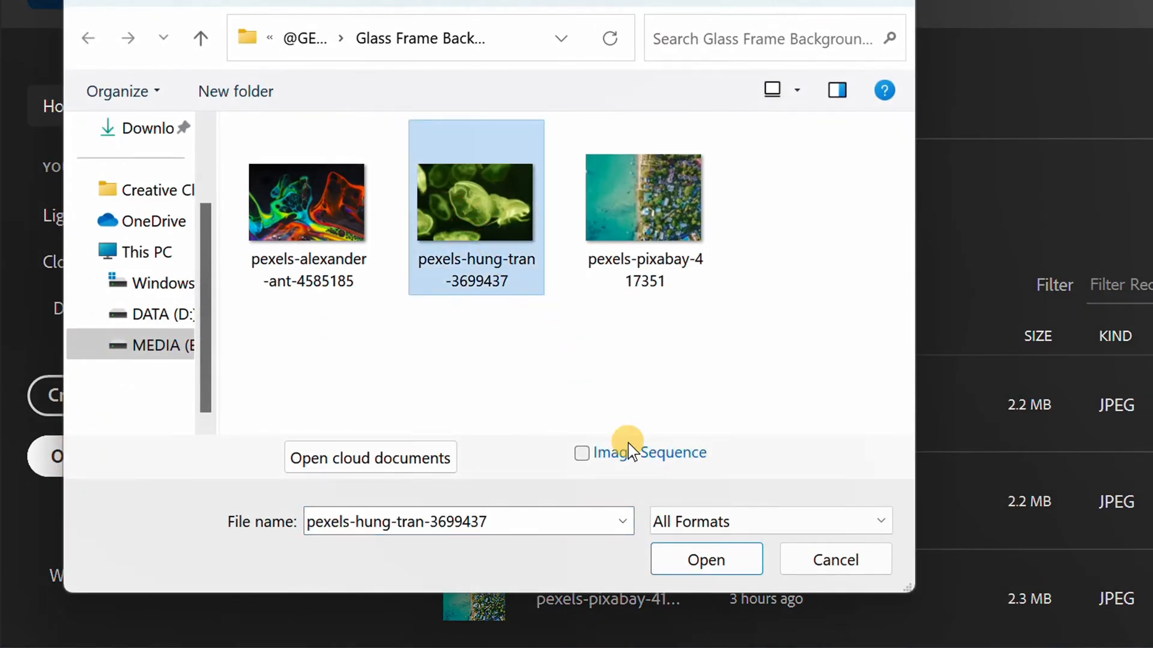
click(705, 559)
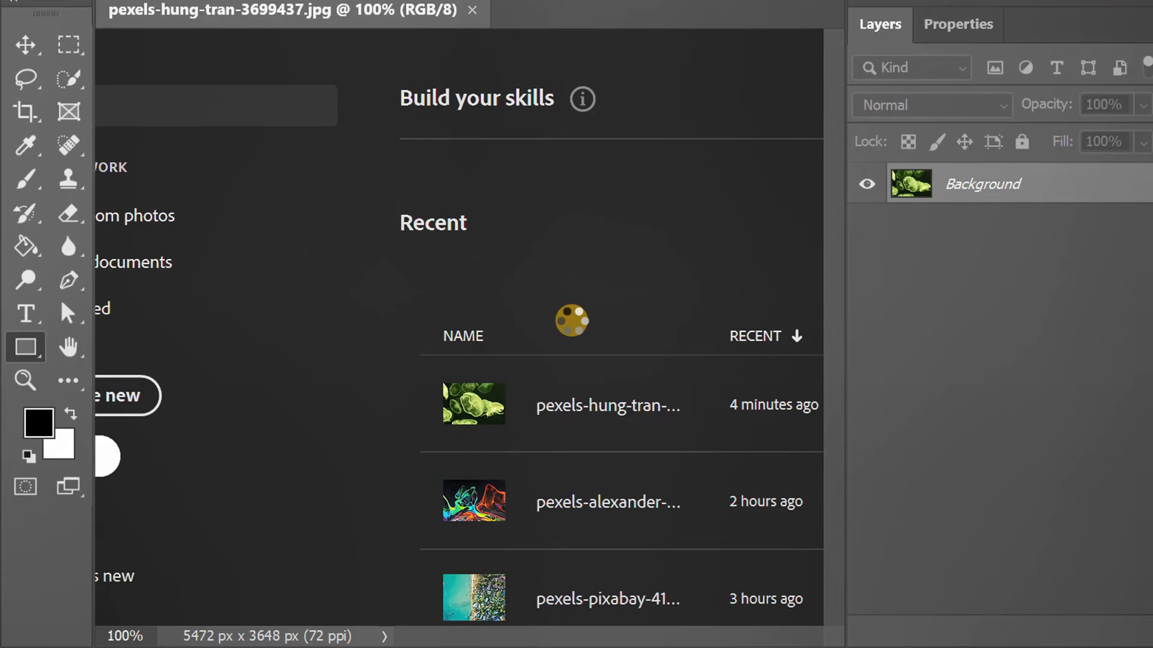
Step: Draw a wide black rectangle across the photo's middle with 150 px rounded corners
click(473, 404)
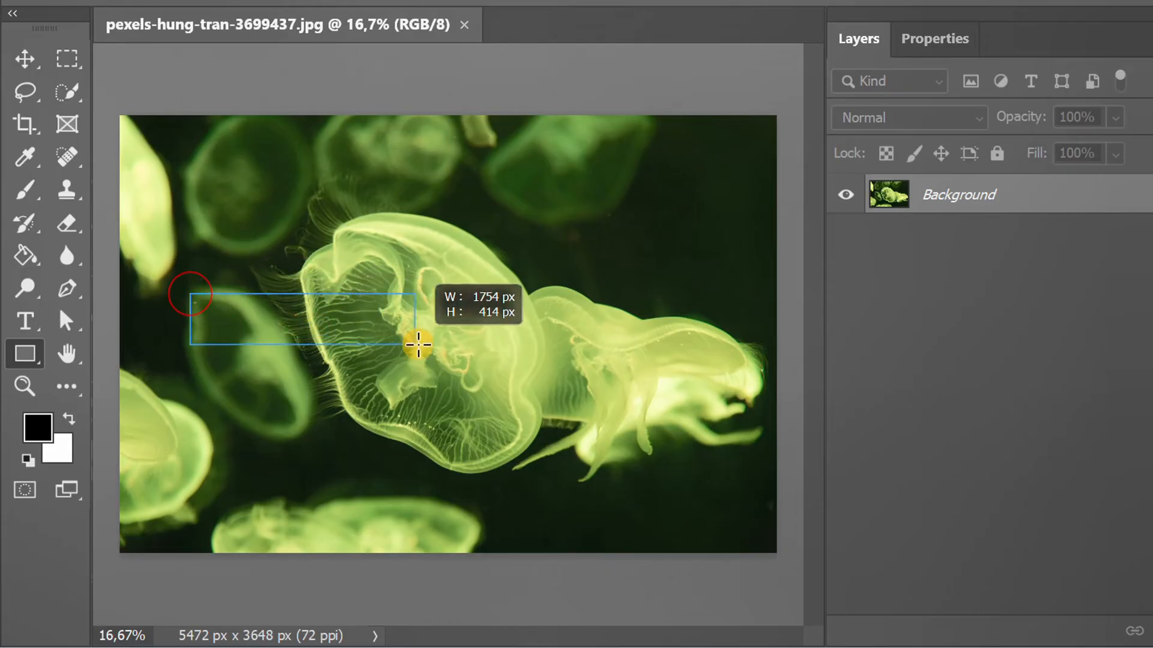
drag(419, 344, 683, 385)
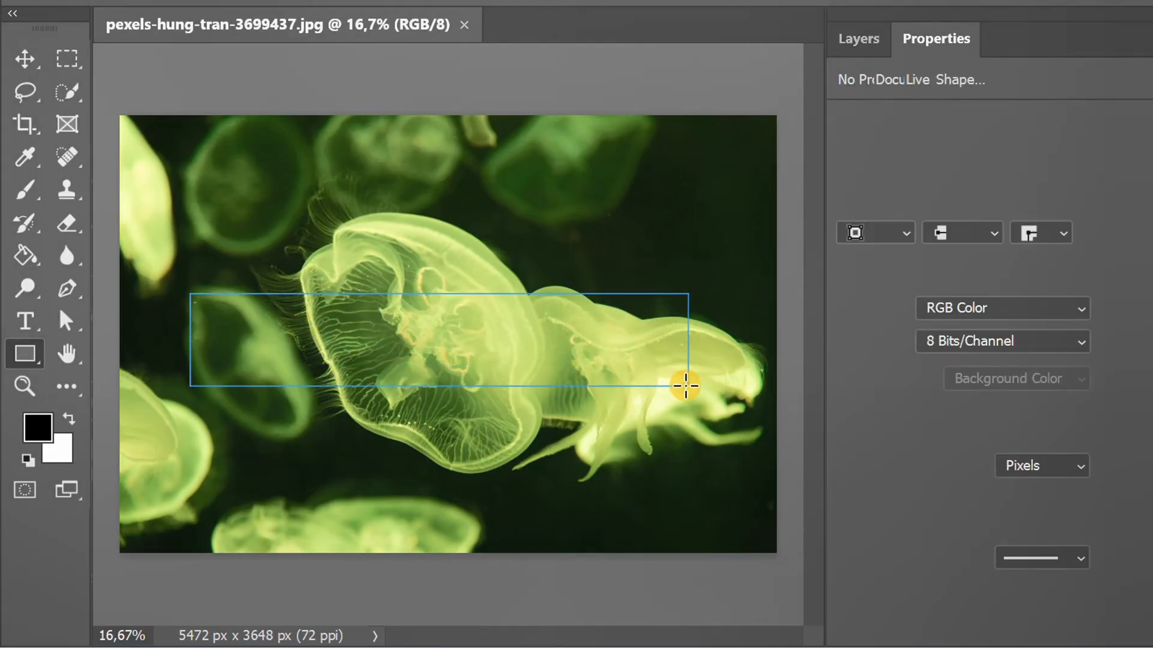
drag(192, 294, 688, 385)
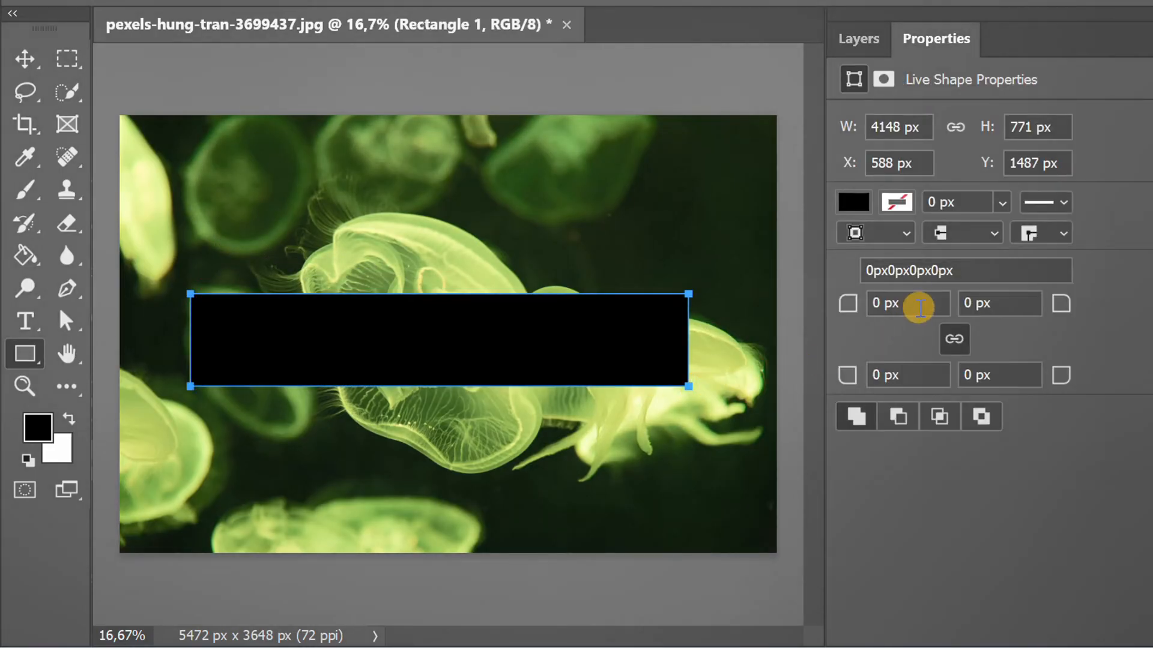
click(907, 303)
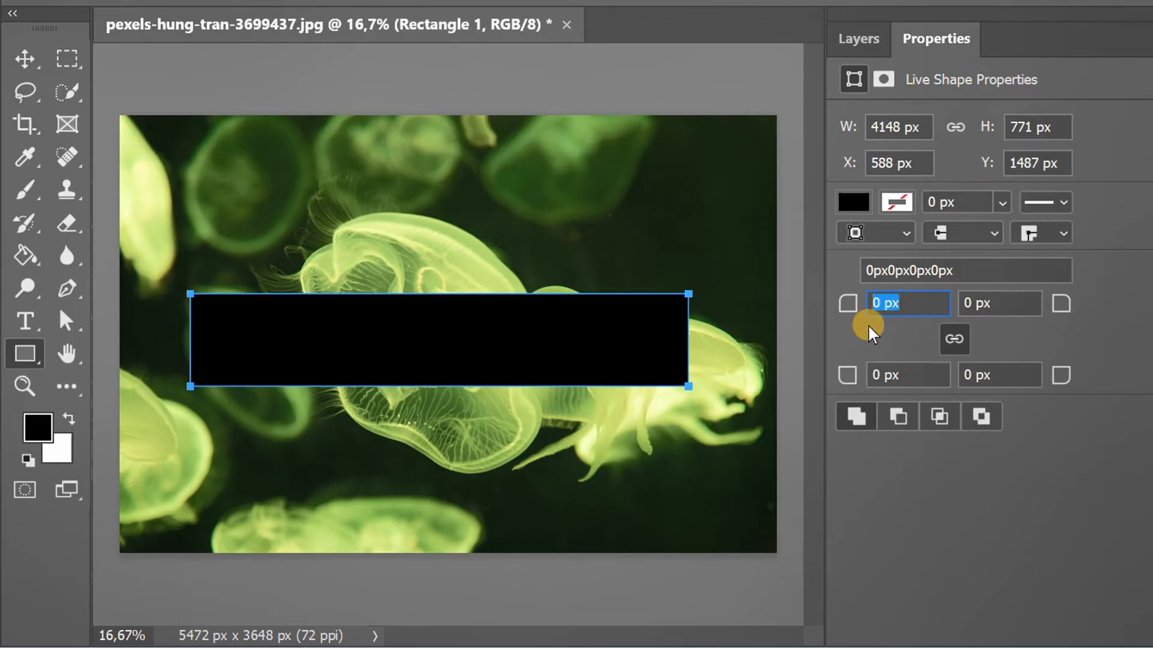
text(150)
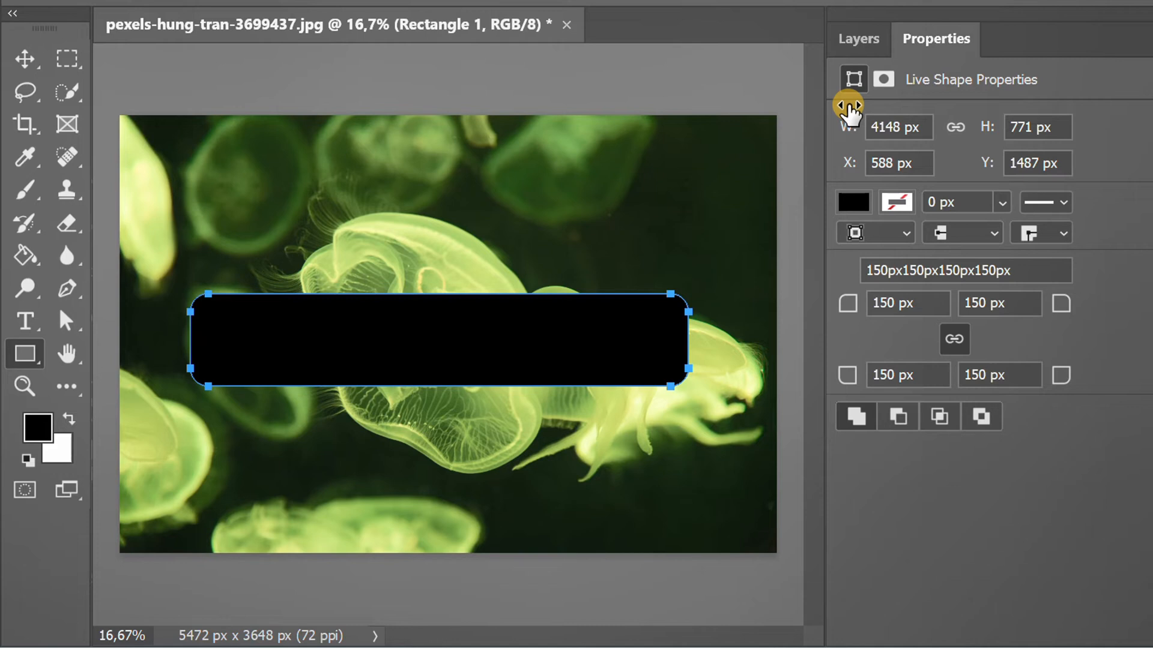
click(858, 39)
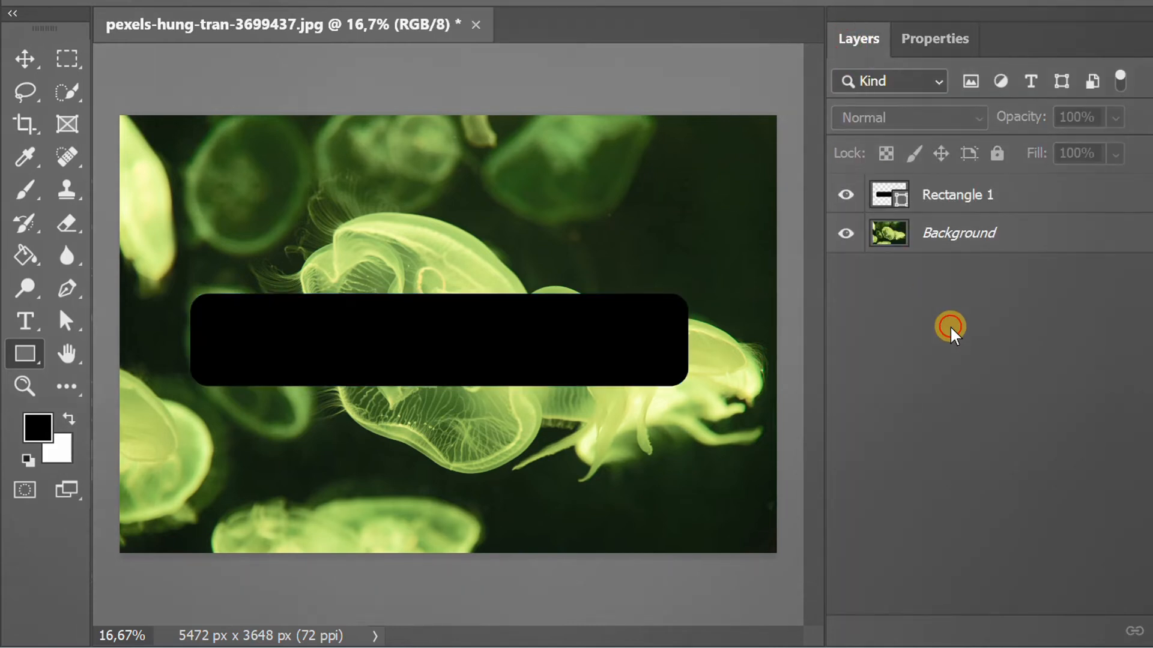
Step: Duplicate the Background layer, move the copy to the top and convert it to a Smart Object
double_click(958, 233)
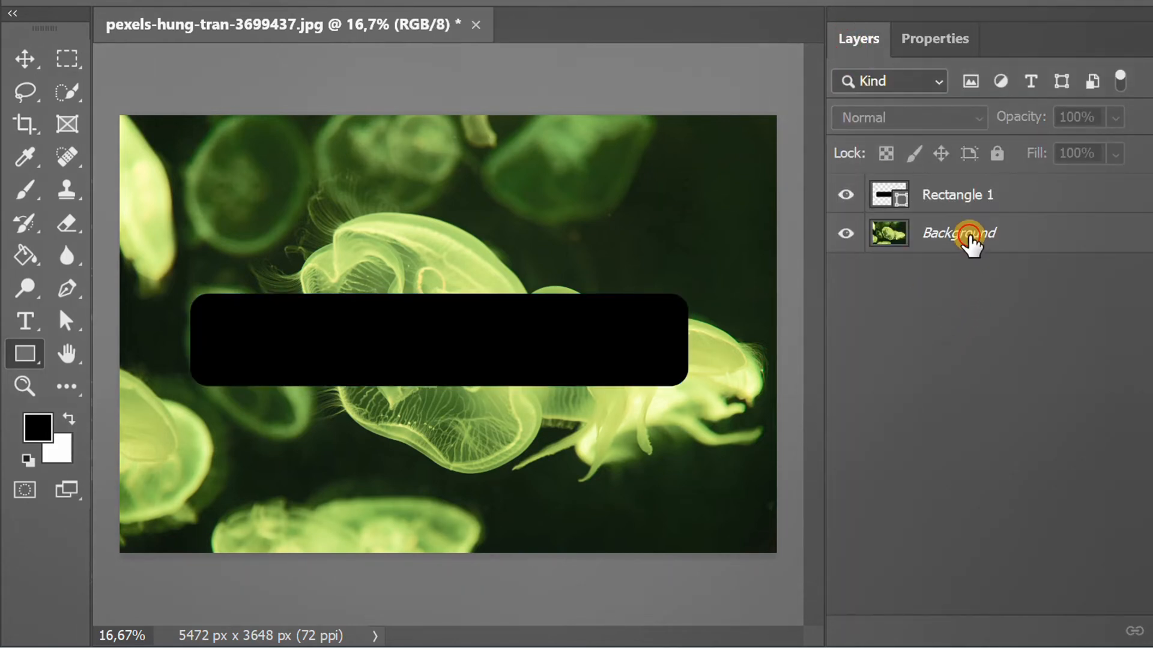
key(ctrl+j)
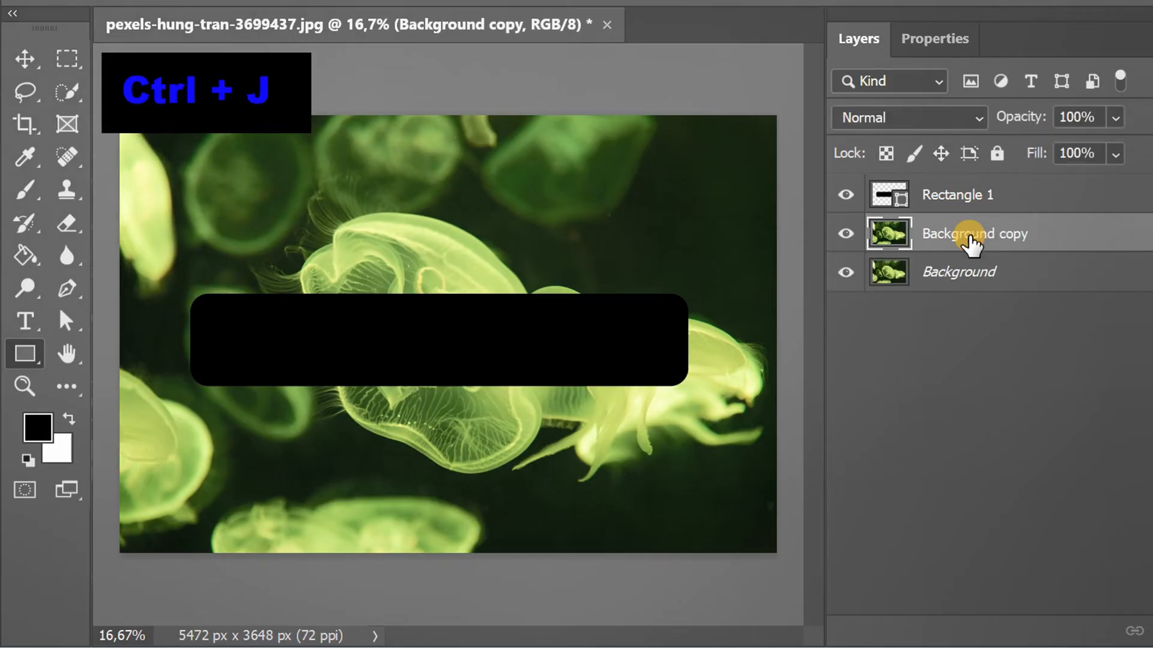
key(ctrl+j)
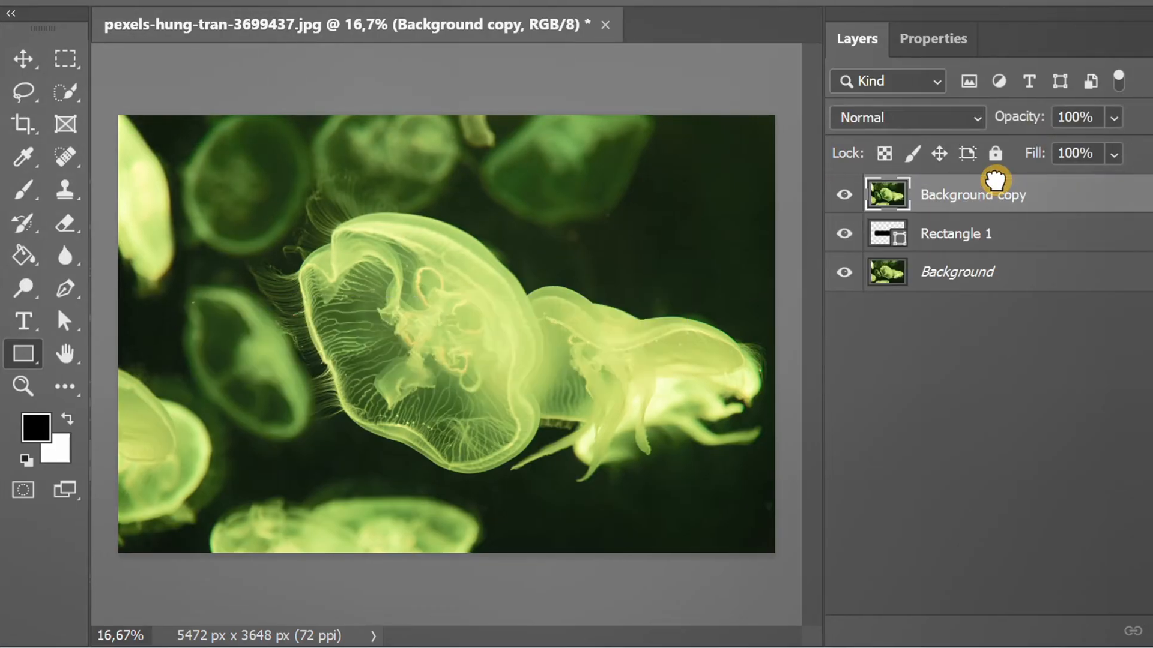
right_click(970, 194)
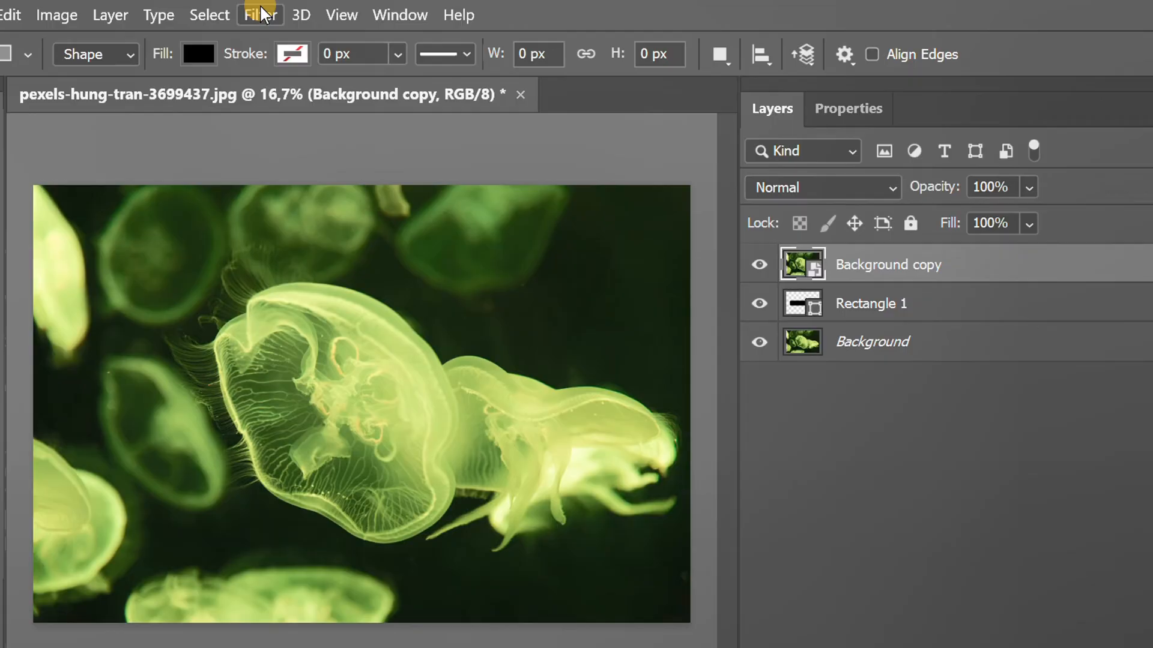
Step: Apply a 120-pixel Gaussian Blur smart filter to the photo copy
click(259, 15)
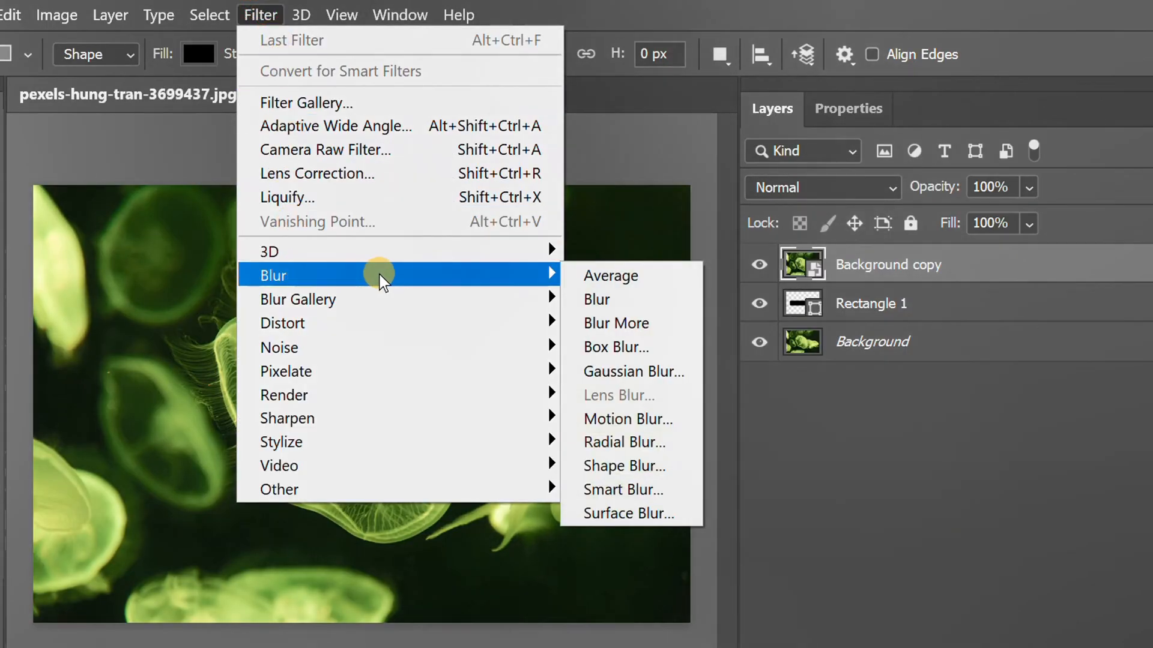
mouse_move(633, 370)
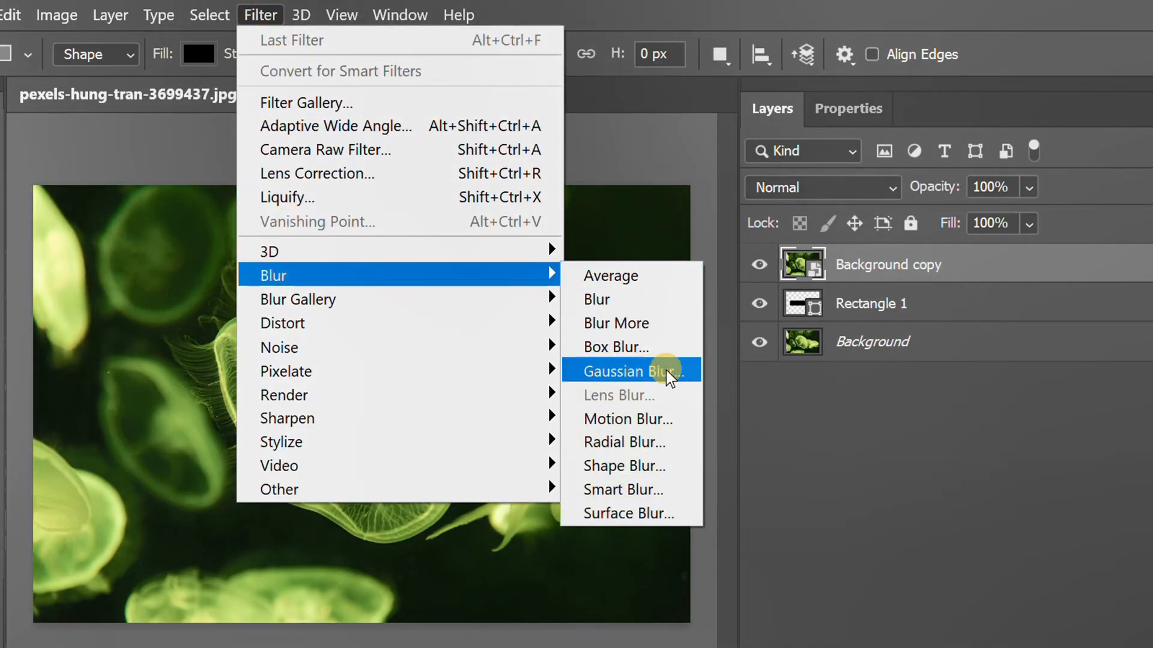
click(631, 371)
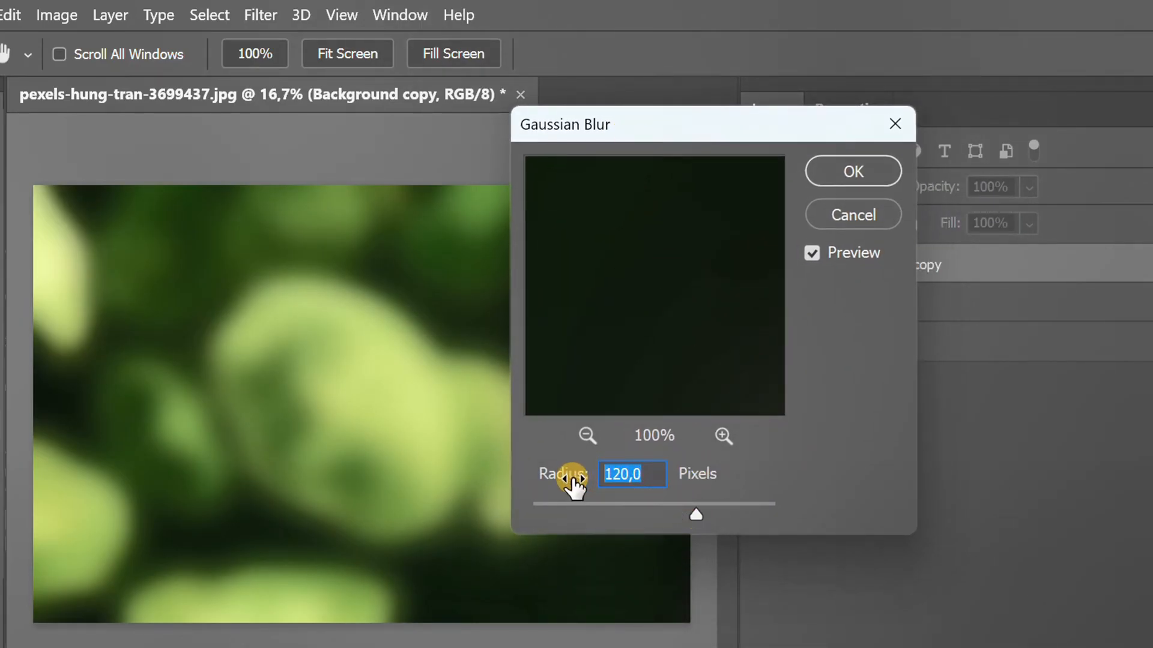
click(853, 170)
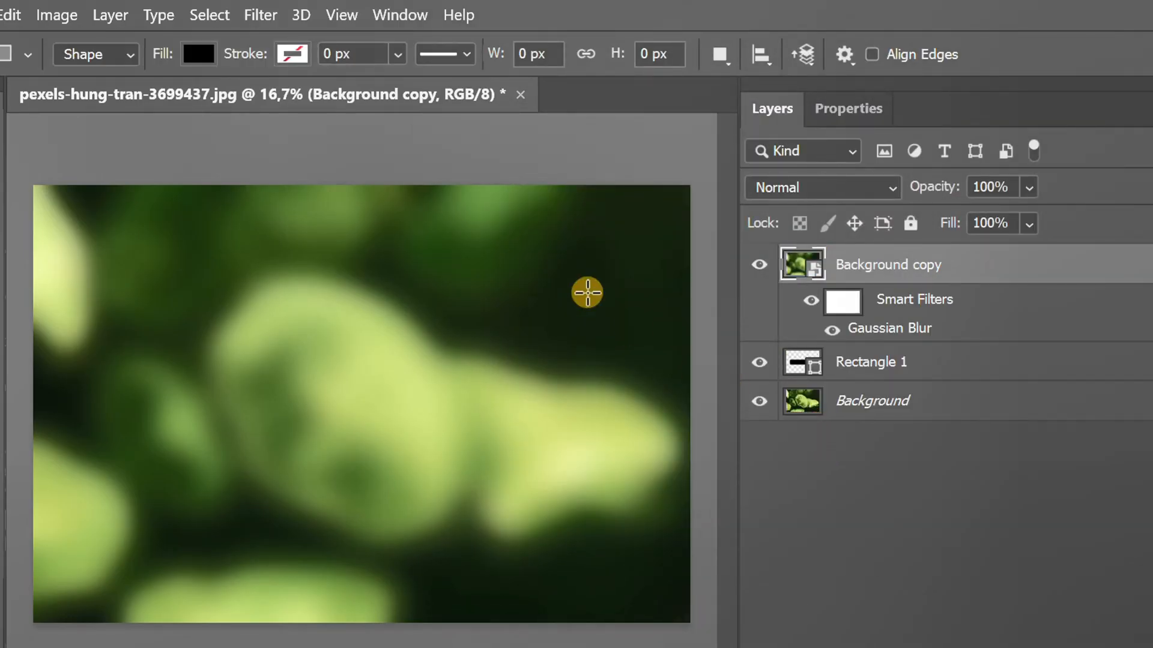
Step: Add a 15% Gaussian Add Noise smart filter to the blurred photo copy
click(260, 14)
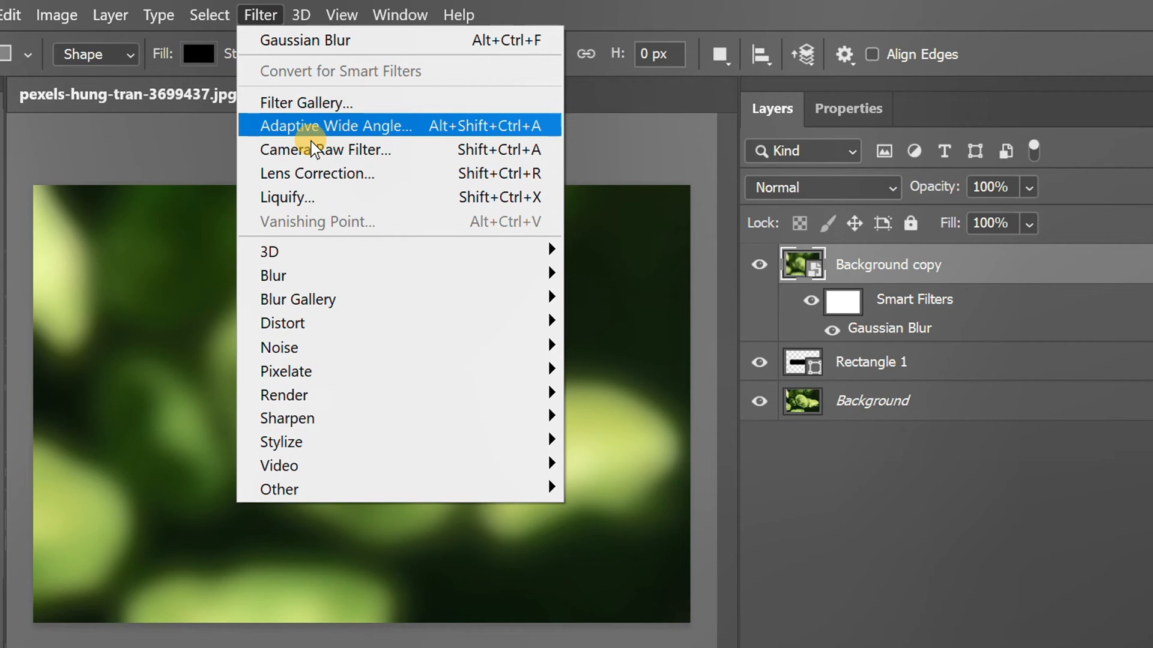
mouse_move(398, 347)
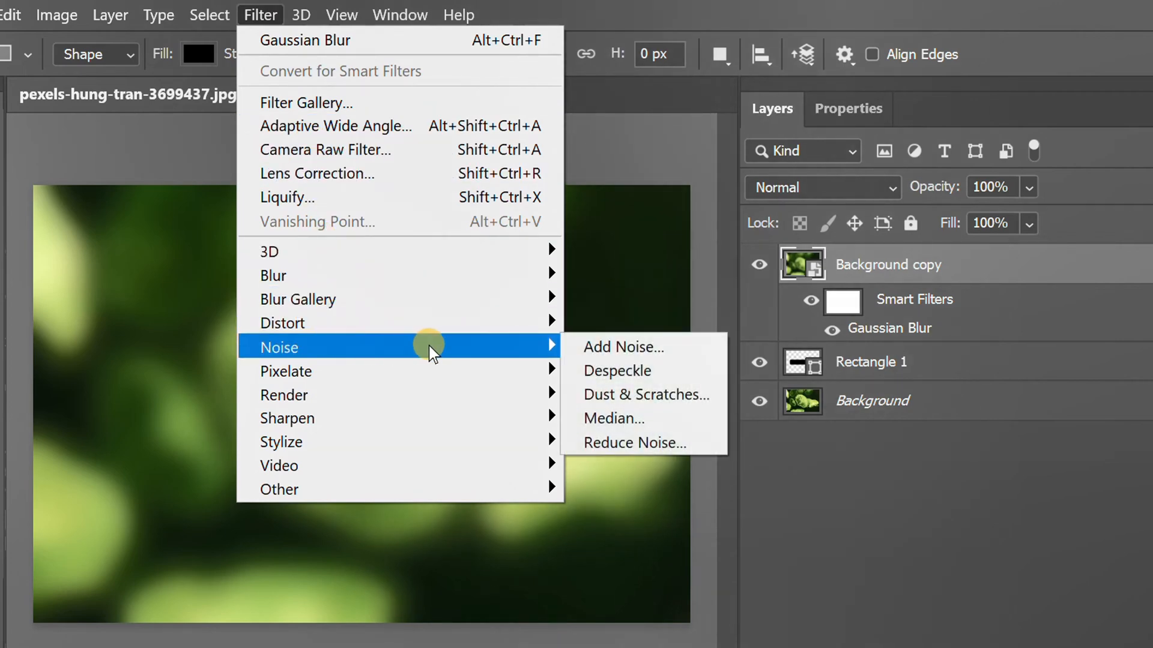
click(624, 347)
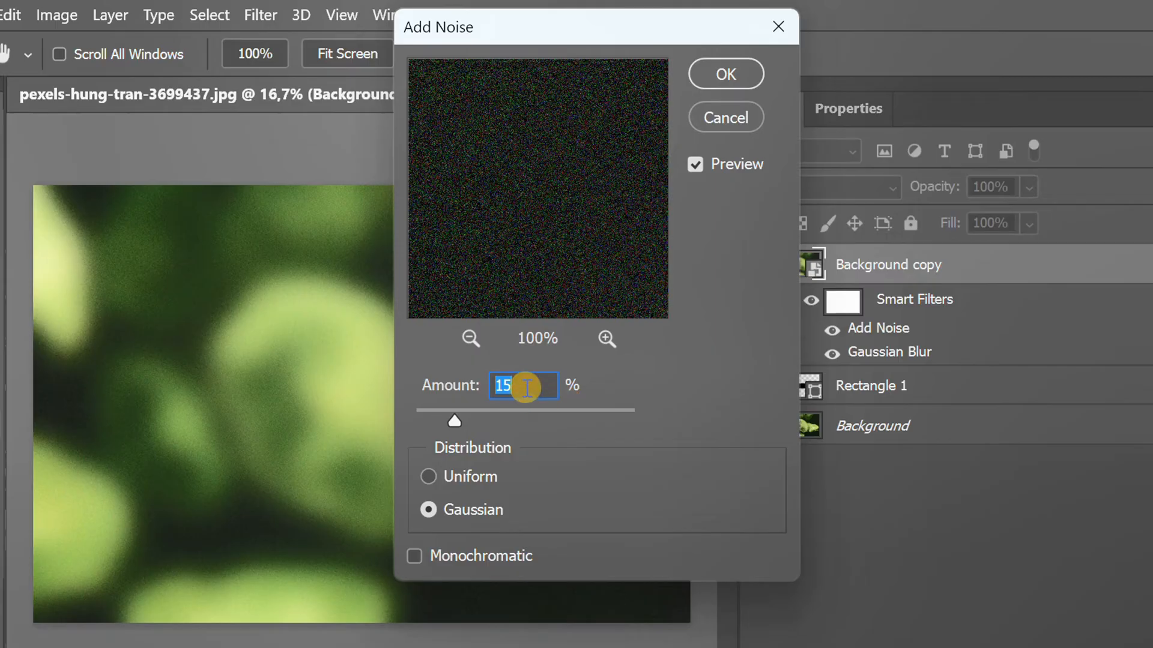
click(428, 509)
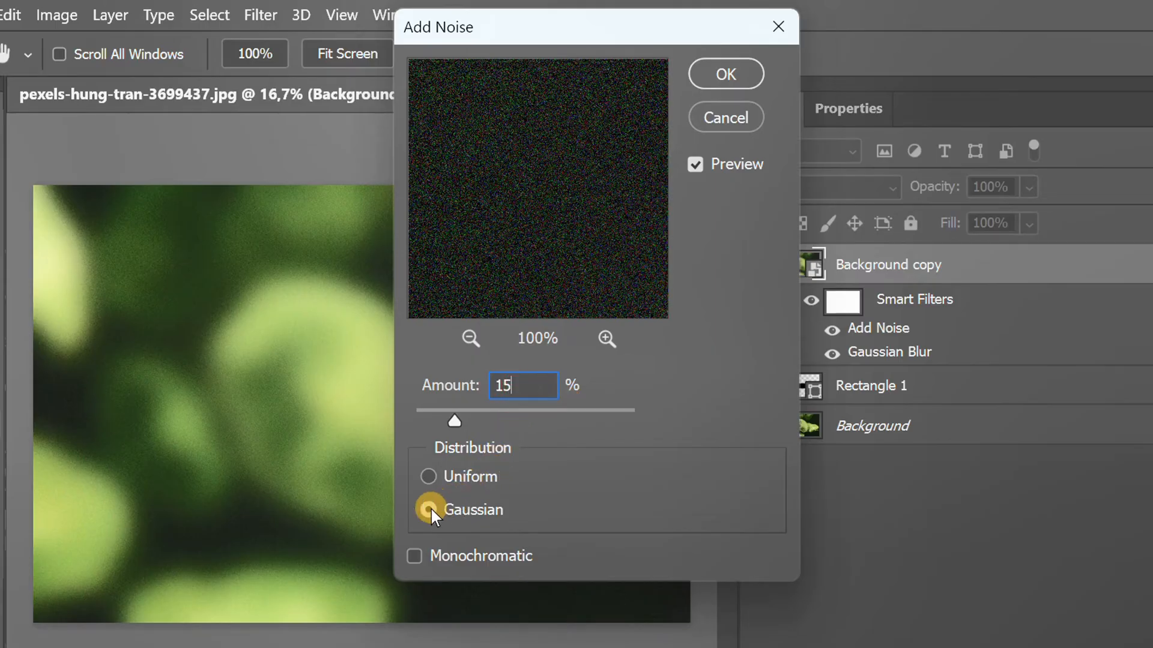
click(428, 509)
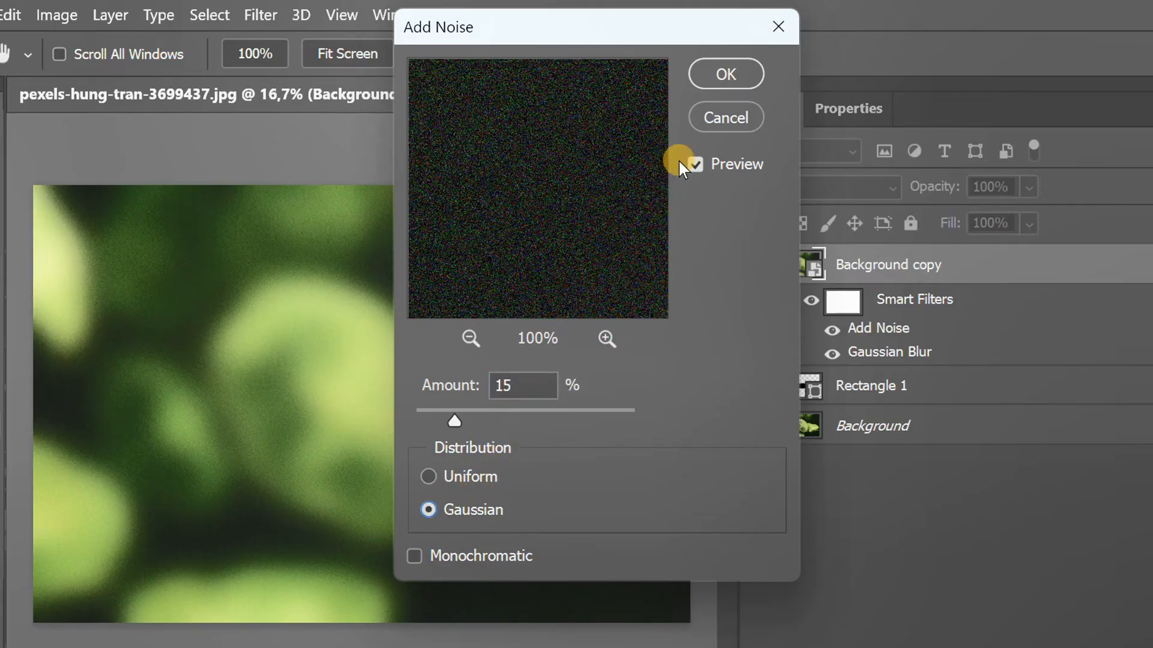
click(725, 73)
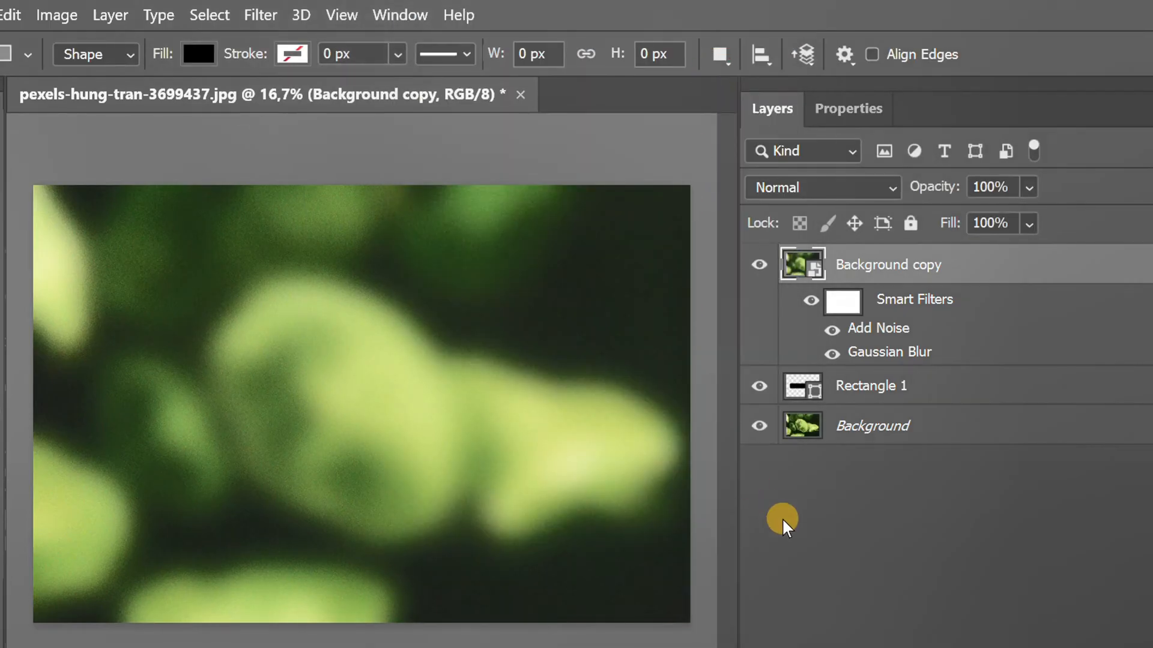
Step: Clip Background copy to Rectangle 1 with a clipping mask and select the rectangle layer
right_click(888, 264)
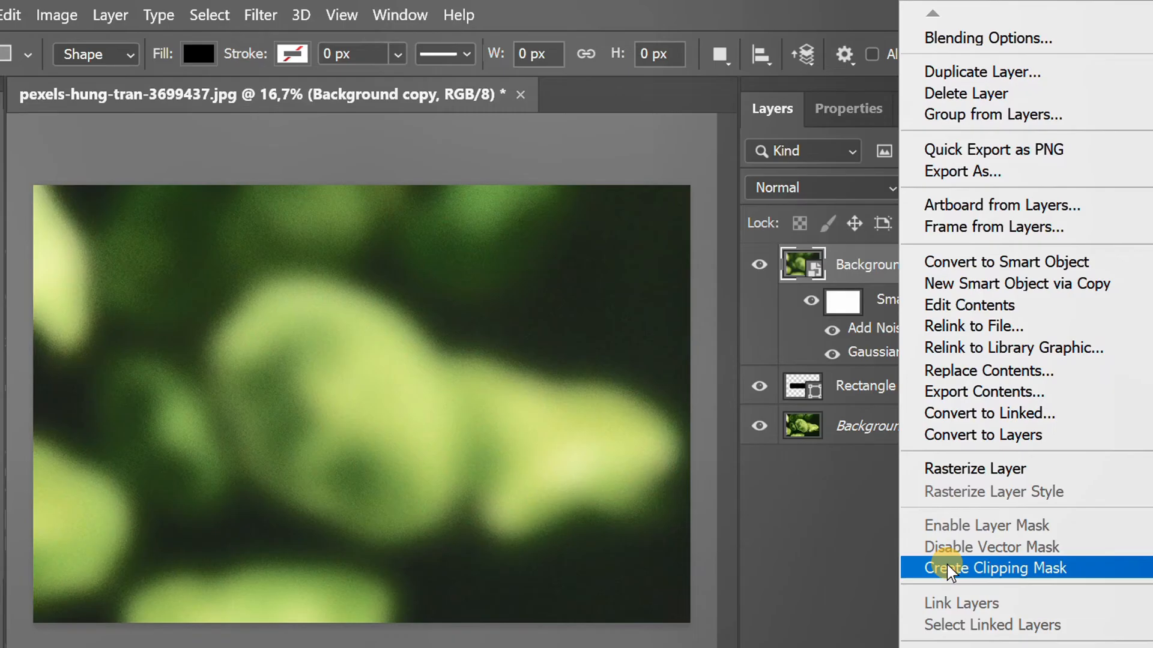
click(995, 568)
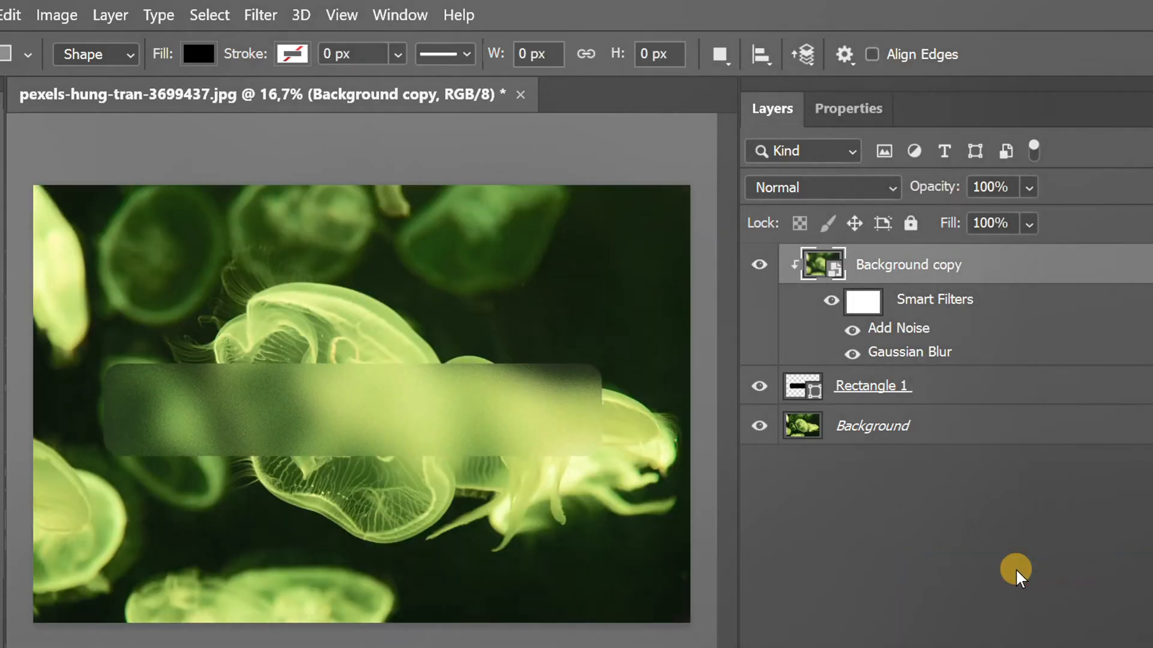
click(872, 385)
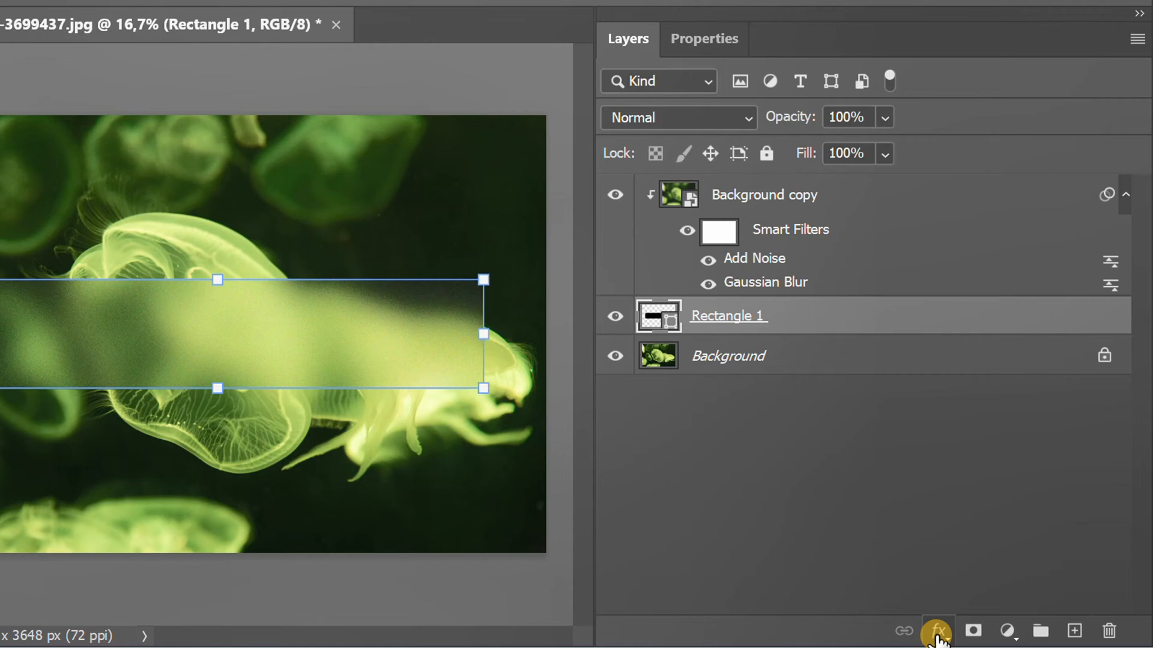
Step: Peek at Rectangle 1's blending options, close them unchanged and zoom in on the panel
click(938, 630)
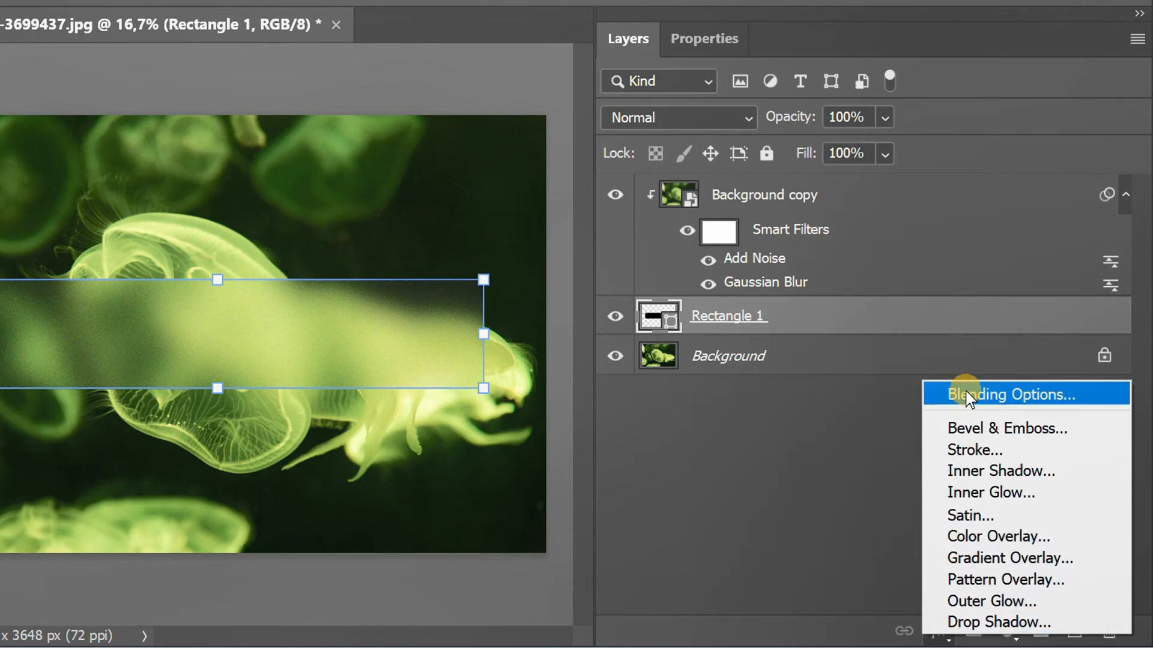
click(1012, 394)
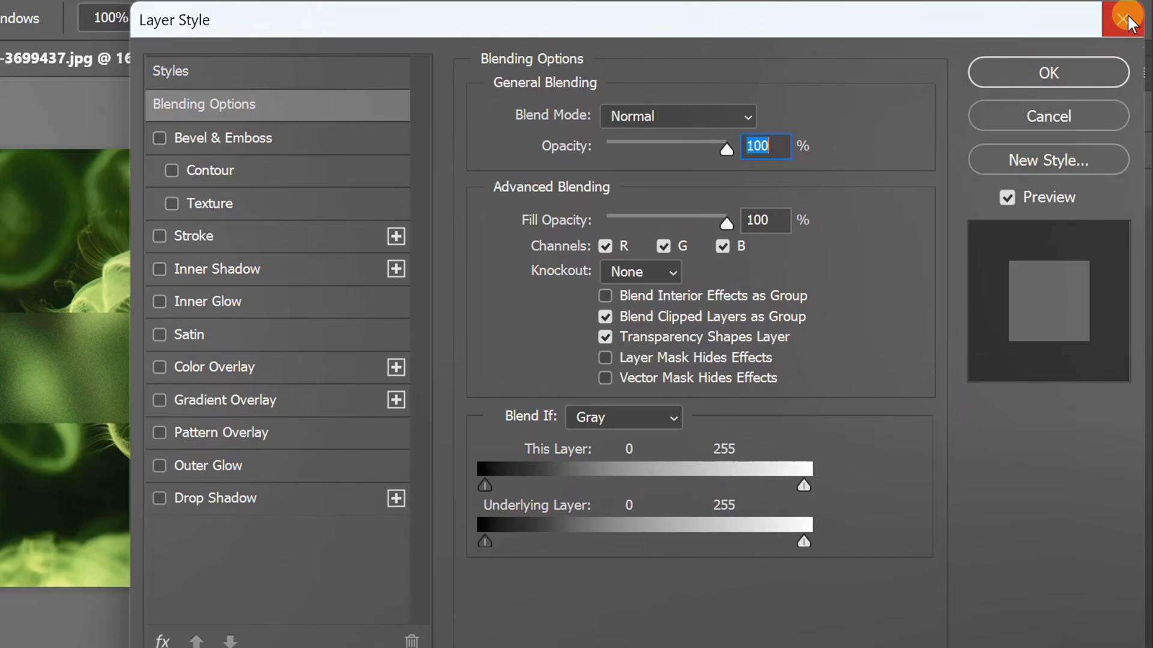
click(1124, 18)
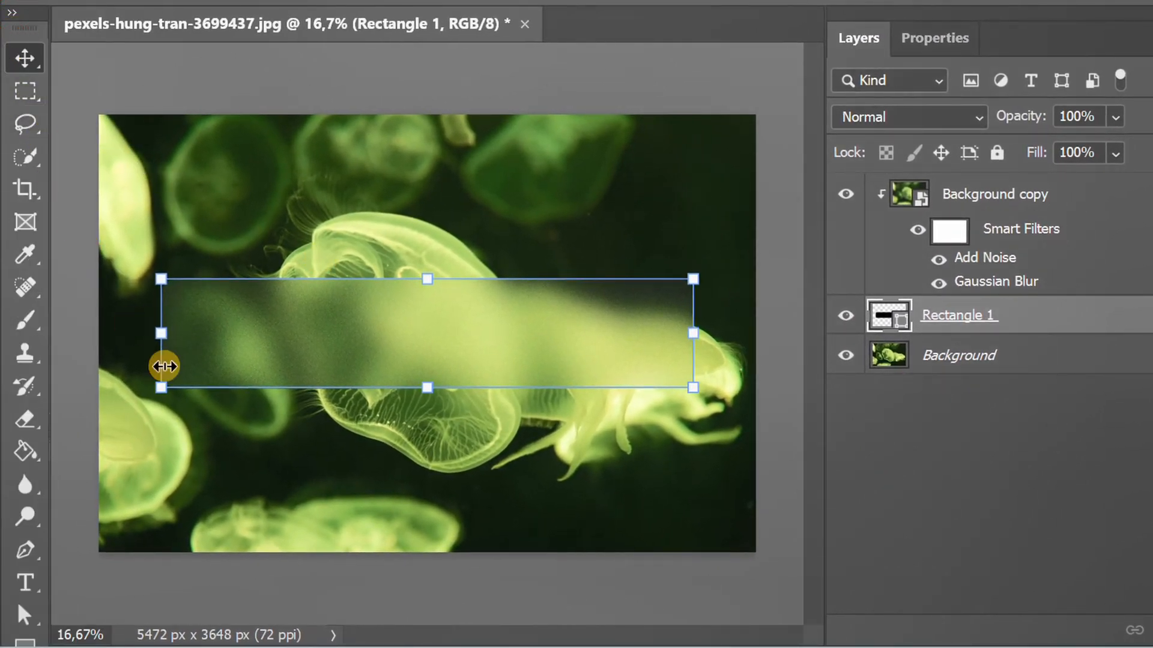
key(space)
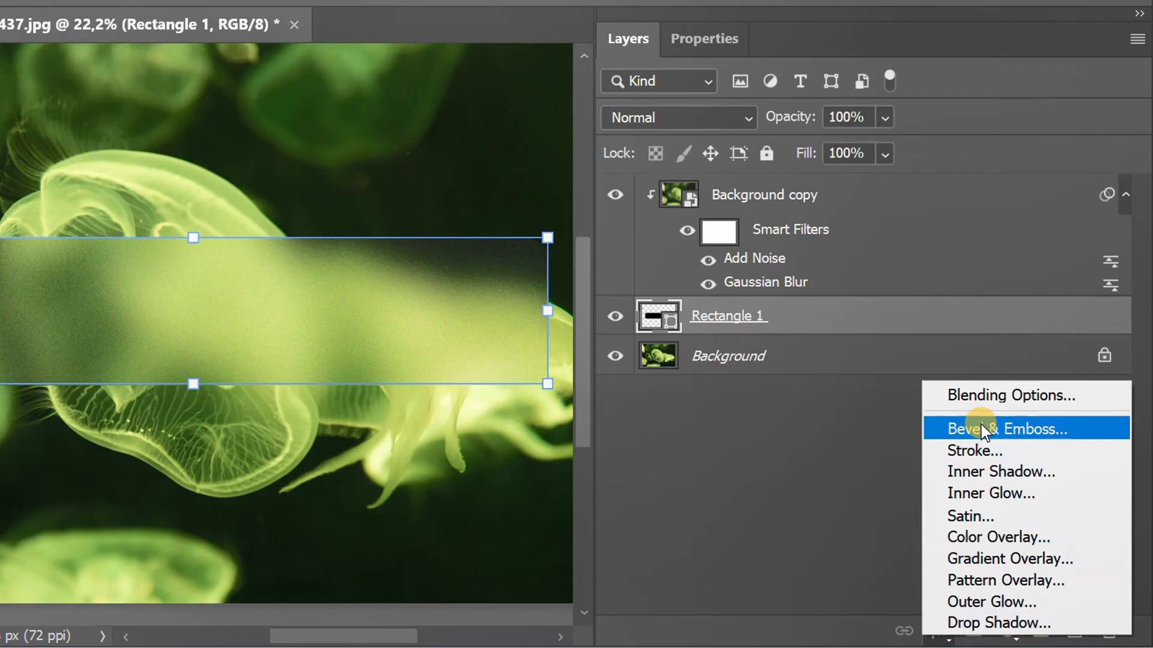
Step: Add a smooth inner Bevel & Emboss to Rectangle 1, size 15 px, angle 130°
click(1009, 395)
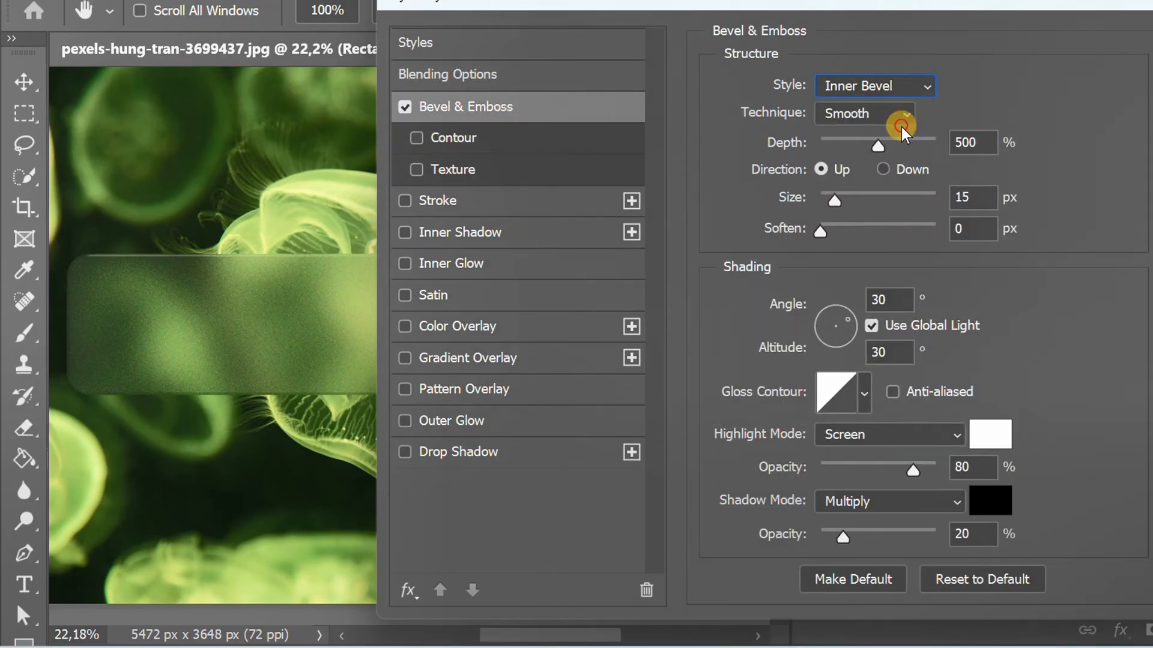
click(971, 142)
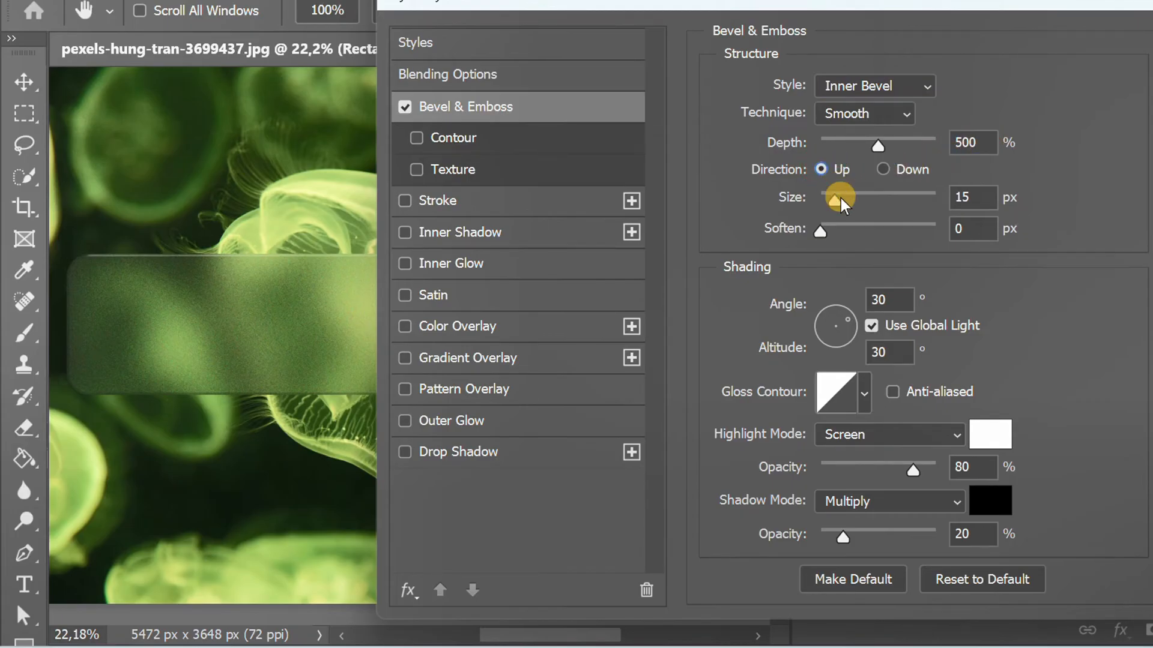
drag(840, 204, 852, 204)
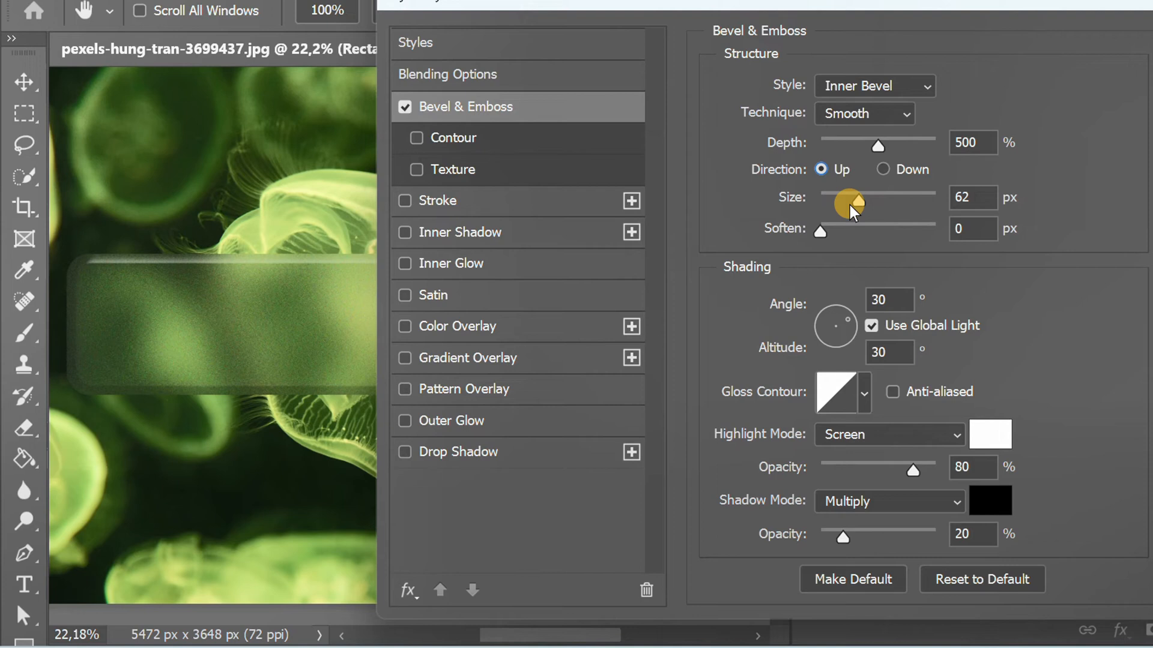
drag(848, 204, 837, 200)
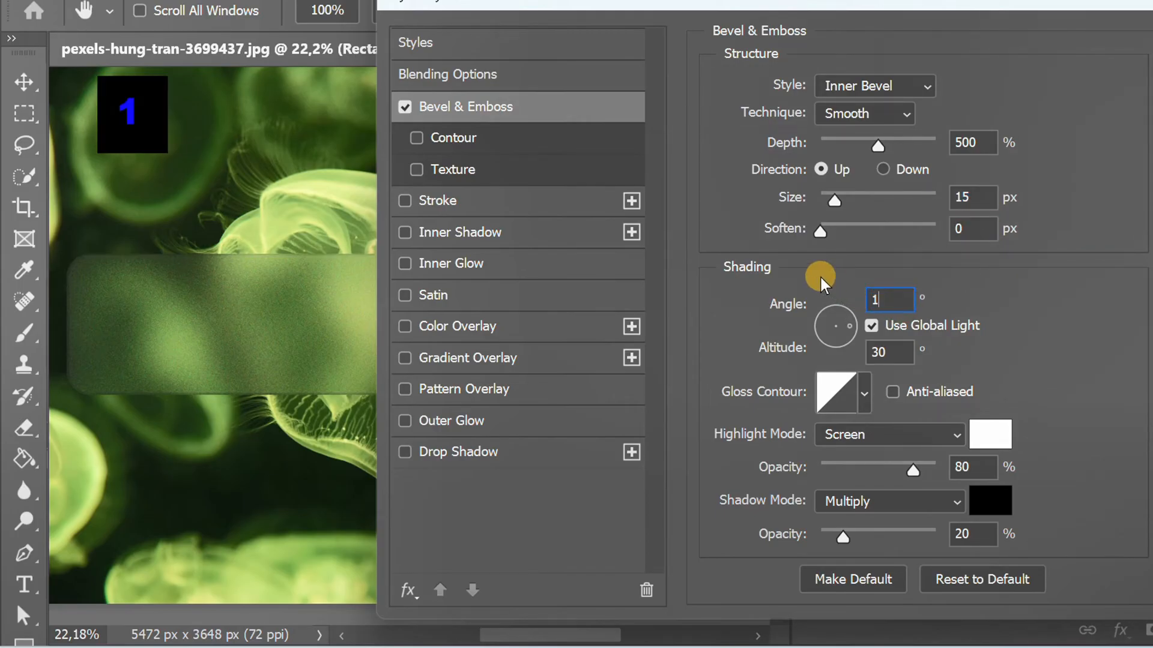
text(130)
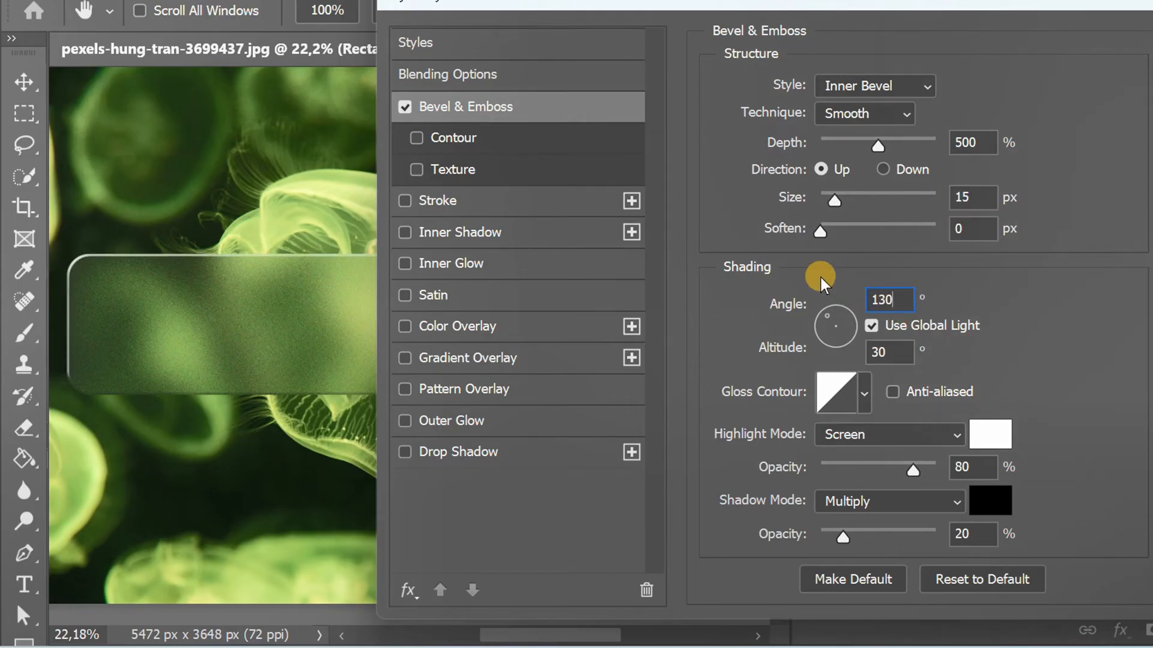
click(886, 352)
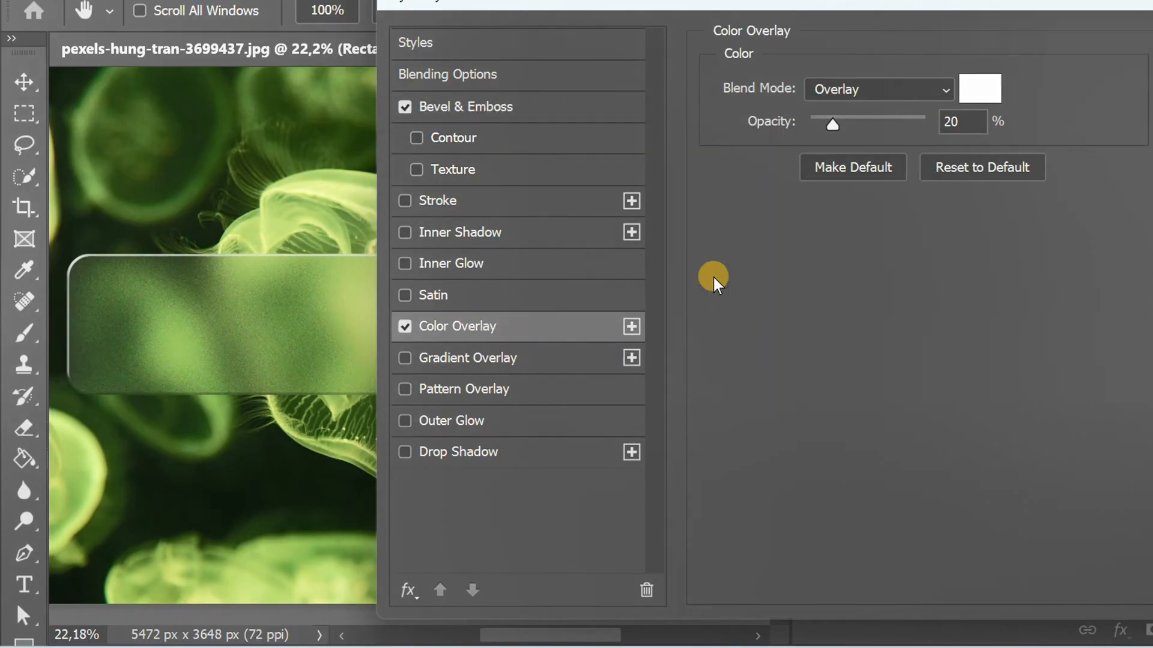
Step: Give Rectangle 1 a white Color Overlay in Overlay mode at 15% opacity
click(979, 88)
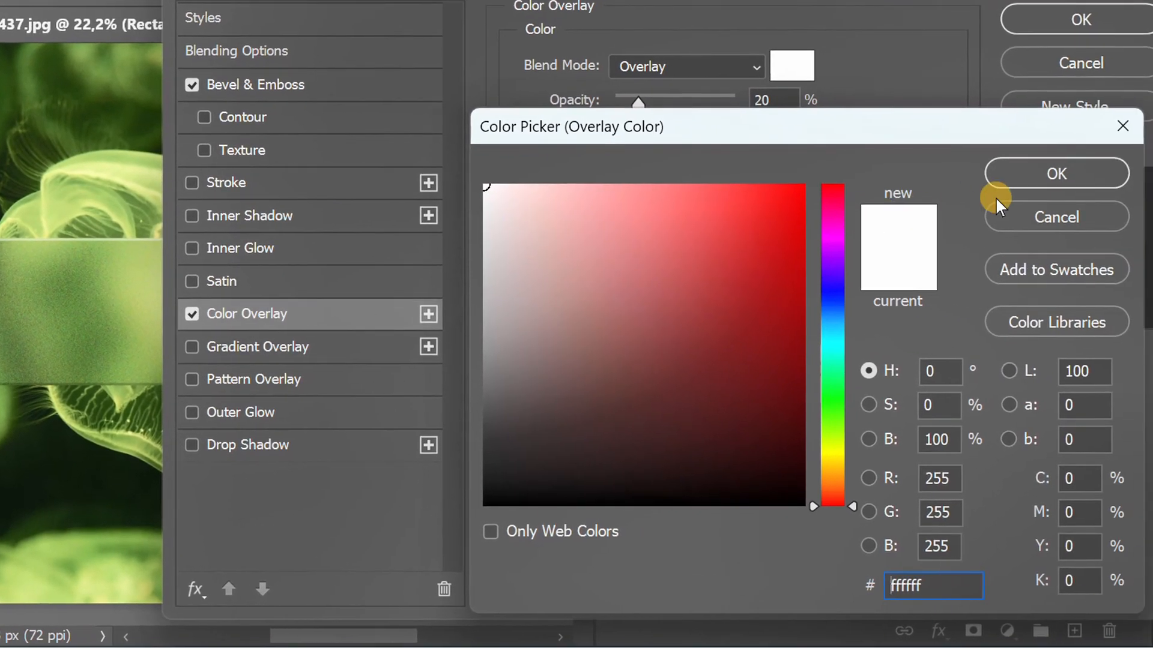
click(1054, 173)
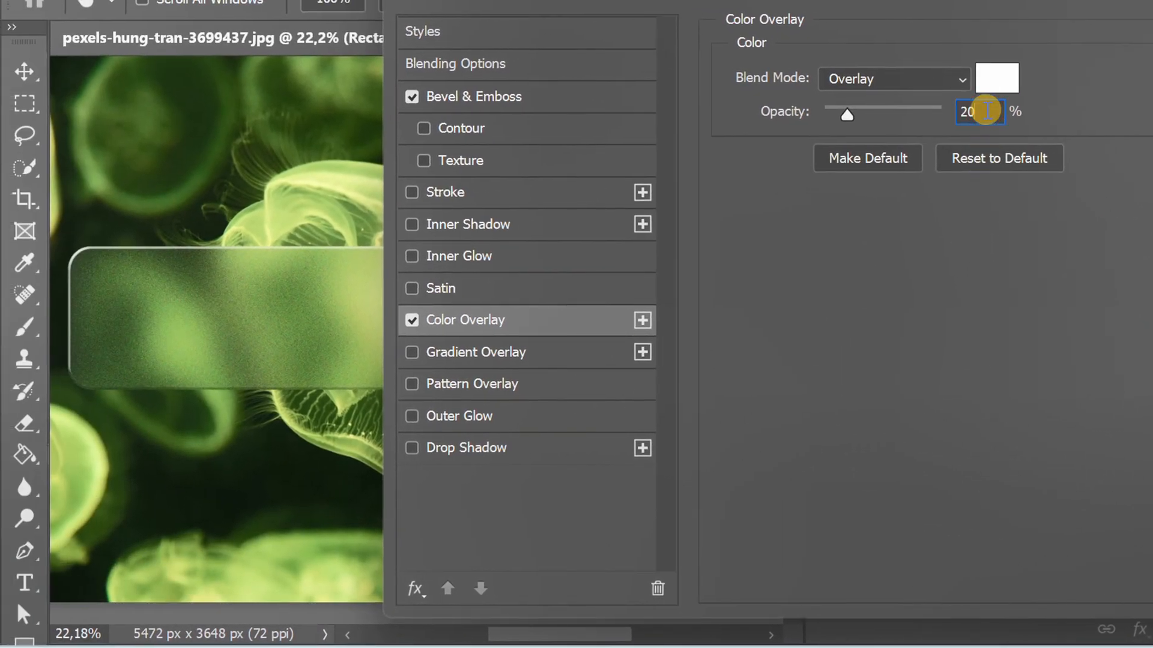
drag(846, 115, 839, 115)
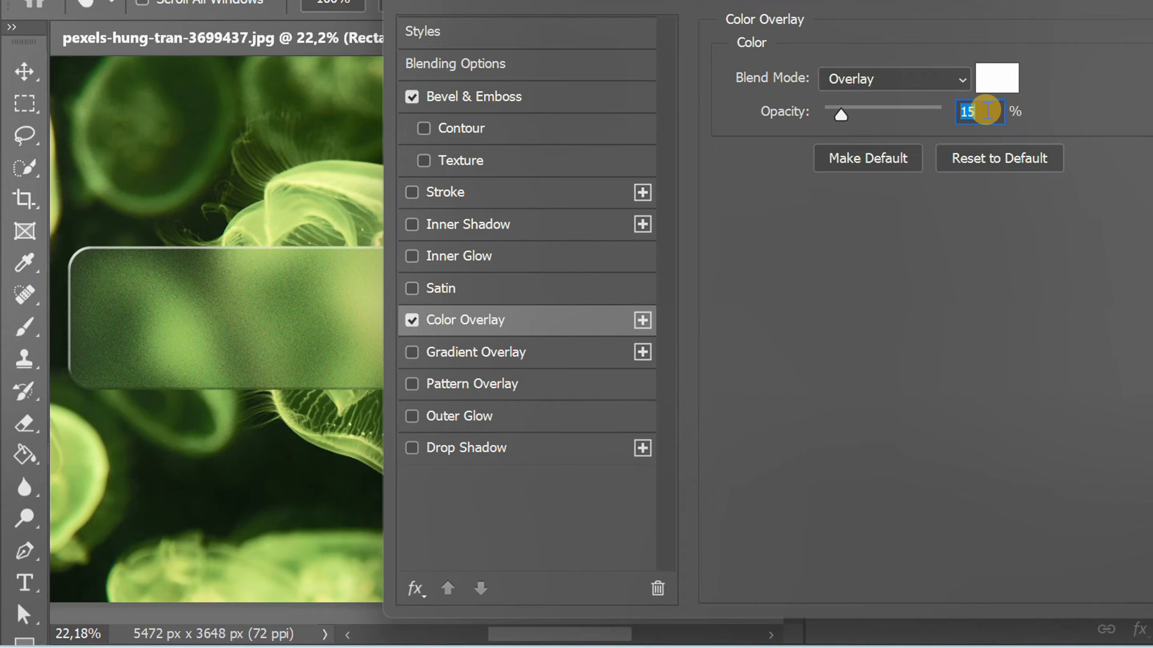
mouse_move(925, 221)
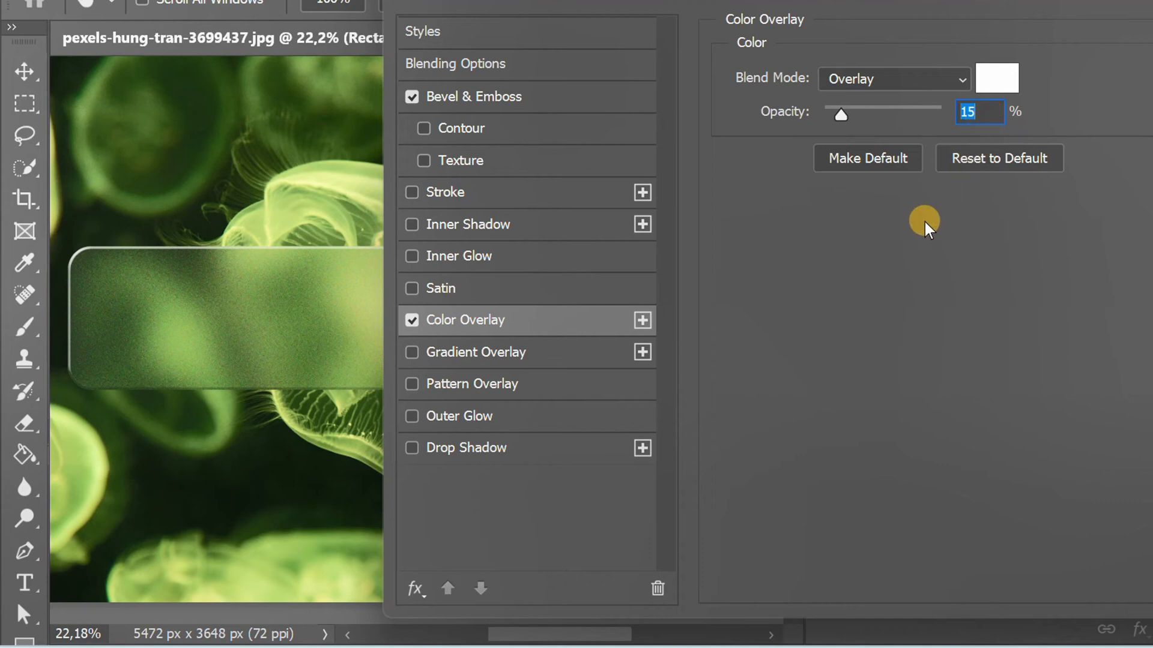
click(469, 448)
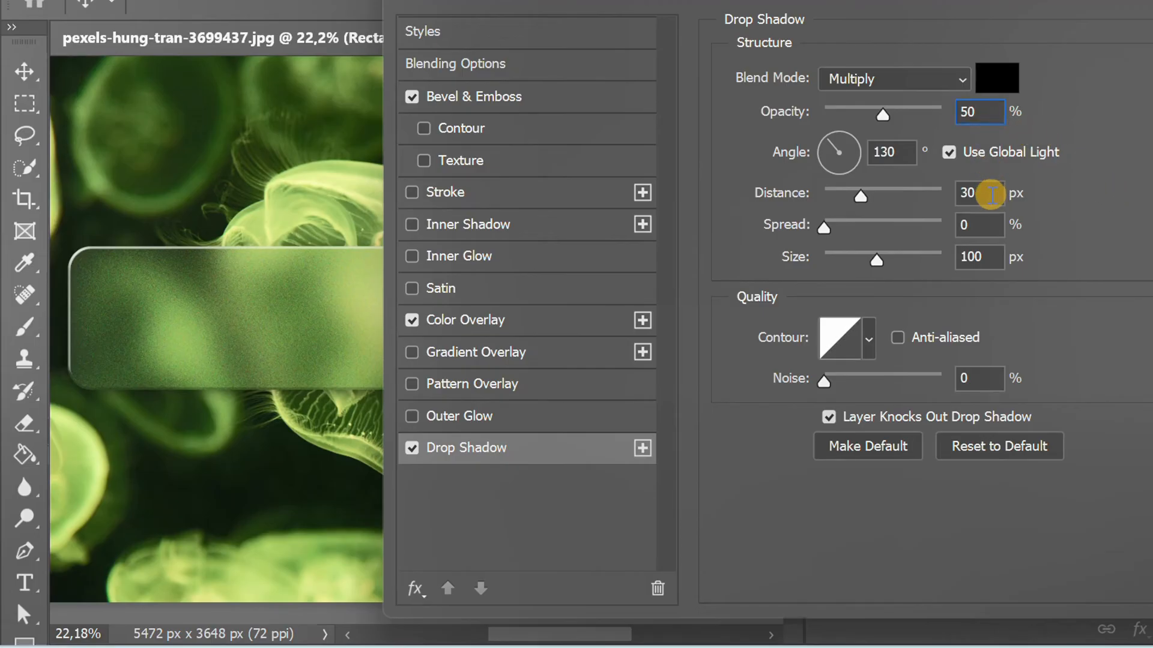
Step: Add a 50% Drop Shadow at 130°, 30 px distance, 100 px size, and apply the layer styles
click(978, 257)
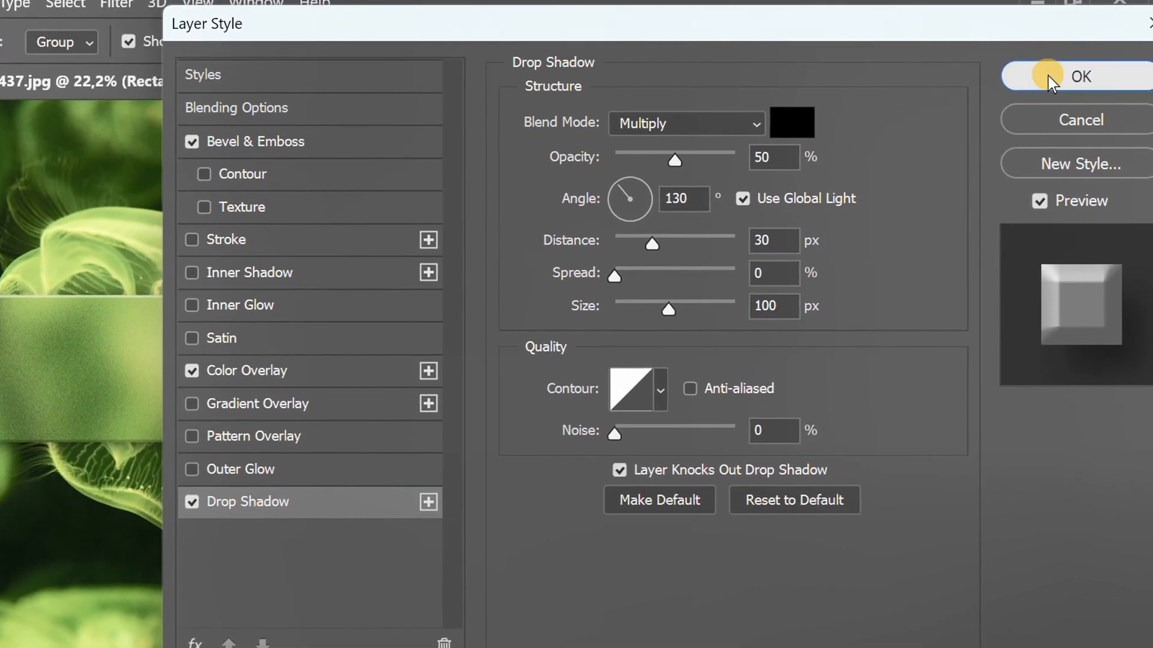
click(1079, 75)
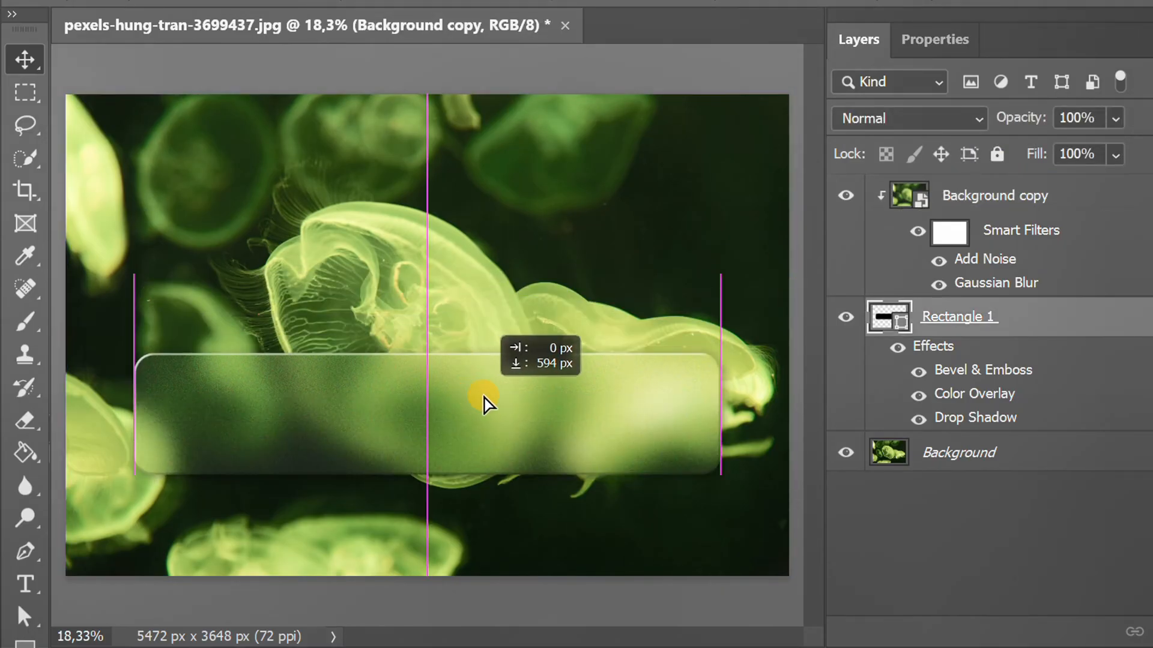
Step: Drag the glass panel with the Move tool until smart guides show it centred
drag(484, 394, 467, 315)
text(SMORPHISM)
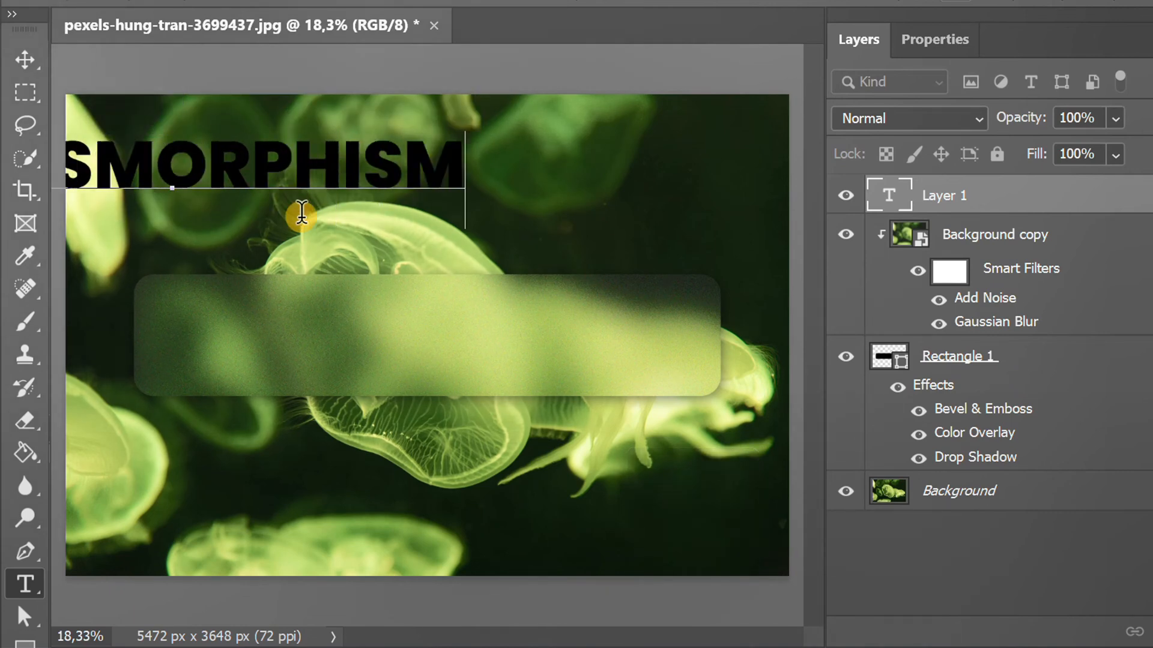
Step: Add the GLASSMORPHISM title and widen the panel symmetrically (Alt) to frame it
text(GLAS)
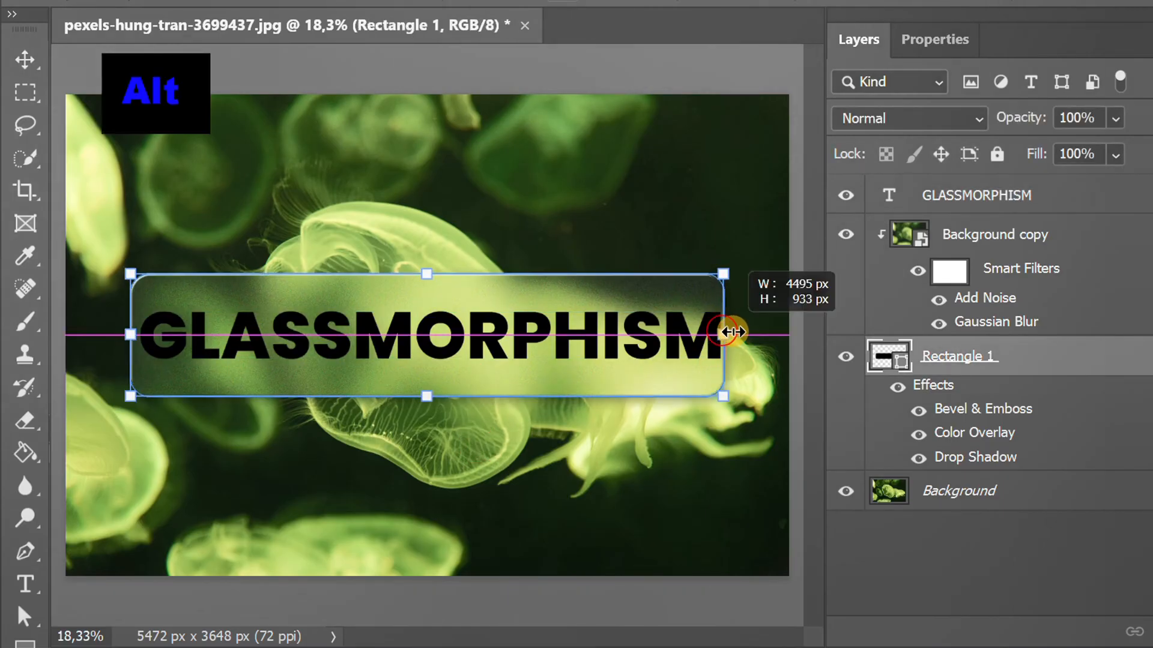
drag(724, 331, 741, 332)
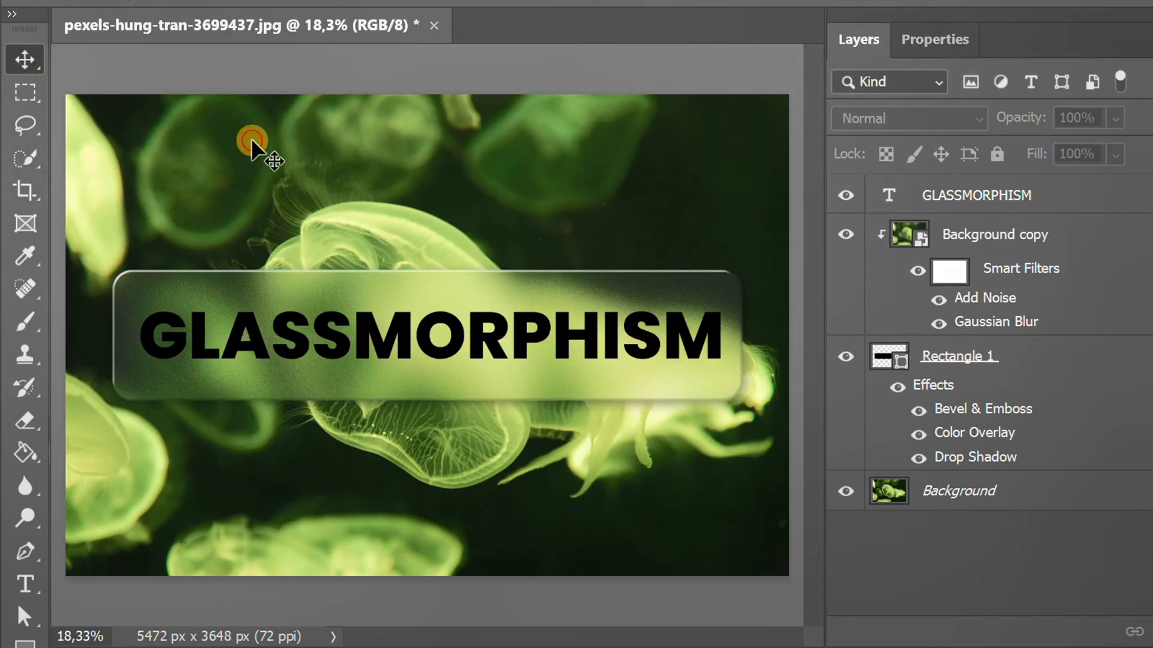
Step: Set the GLASSMORPHISM text layer's font weight to Poppins Black in Properties
click(975, 195)
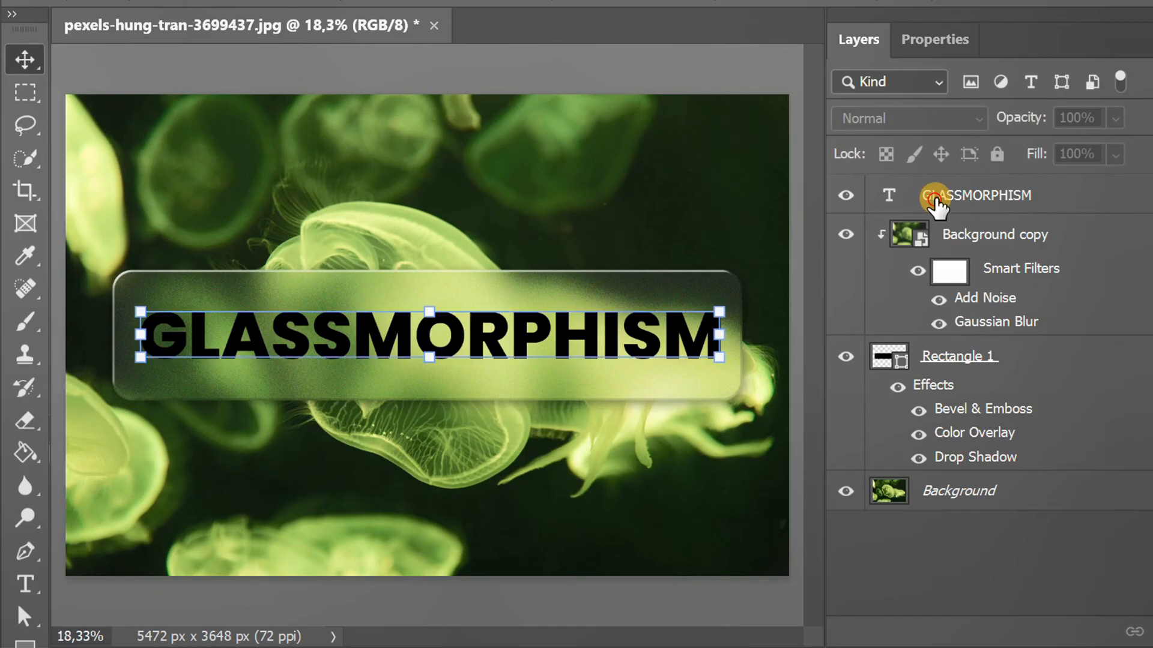
click(936, 39)
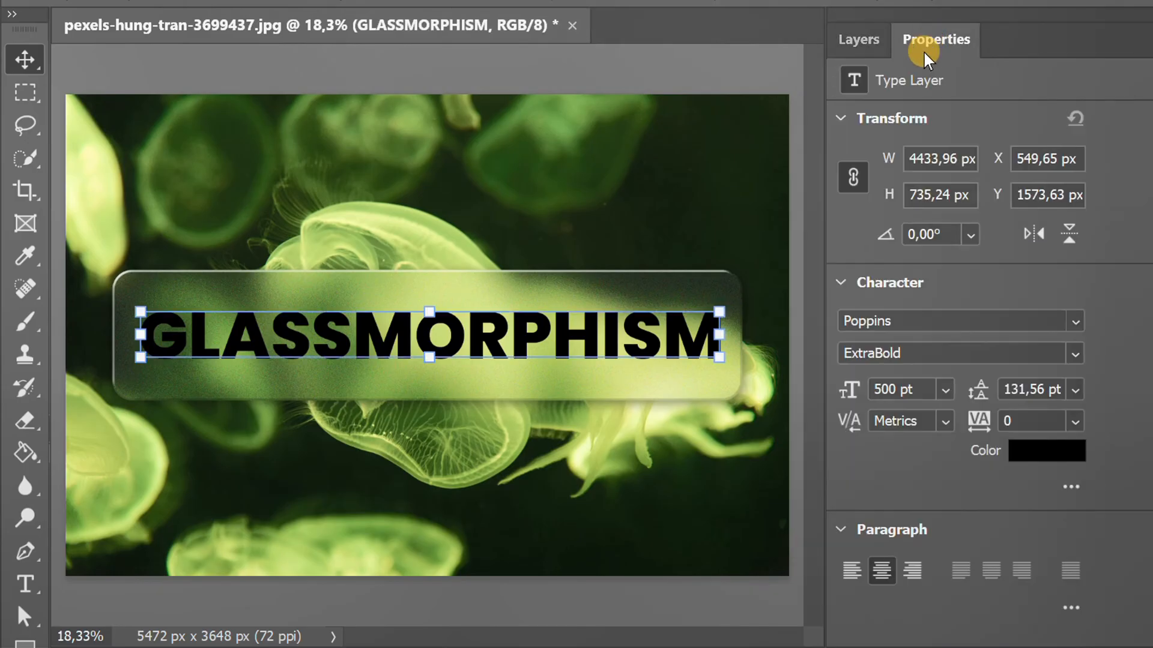
click(1074, 353)
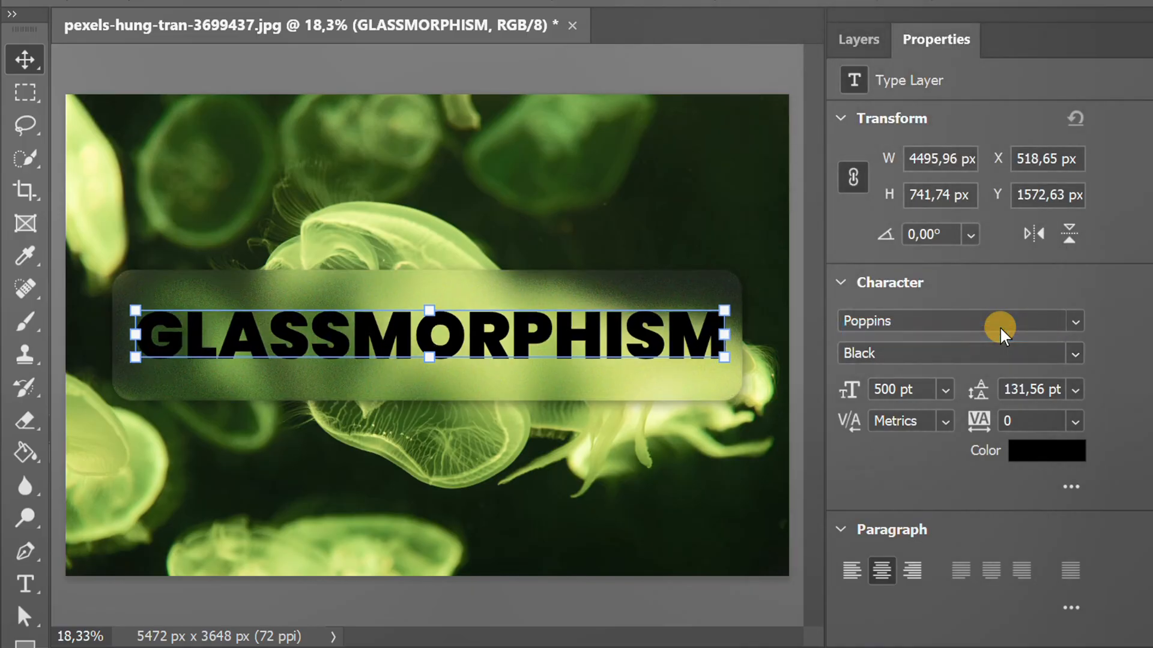
Step: Change the text layer's blend mode to Overlay so the jellyfish shows through
click(858, 38)
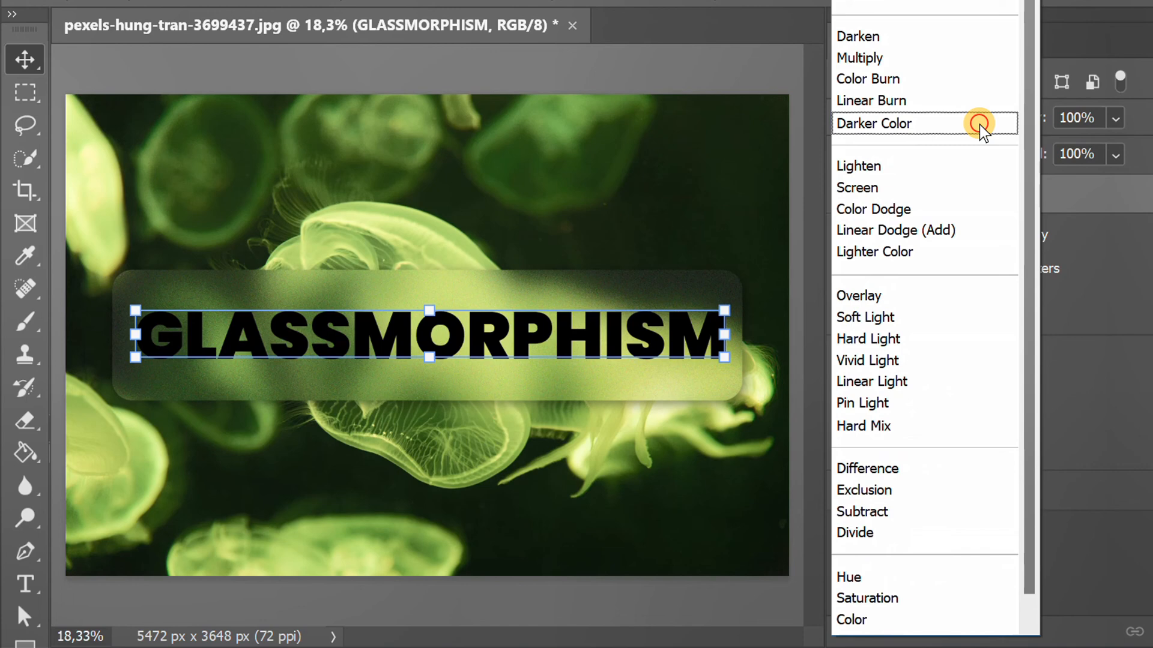
click(858, 295)
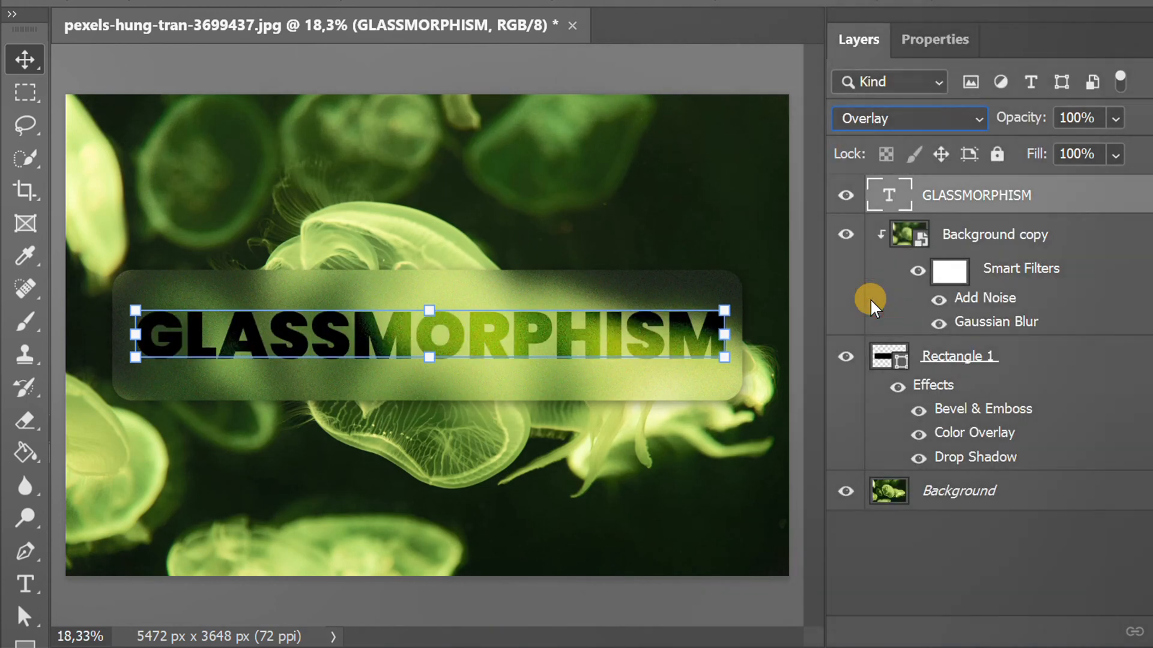
mouse_move(668, 177)
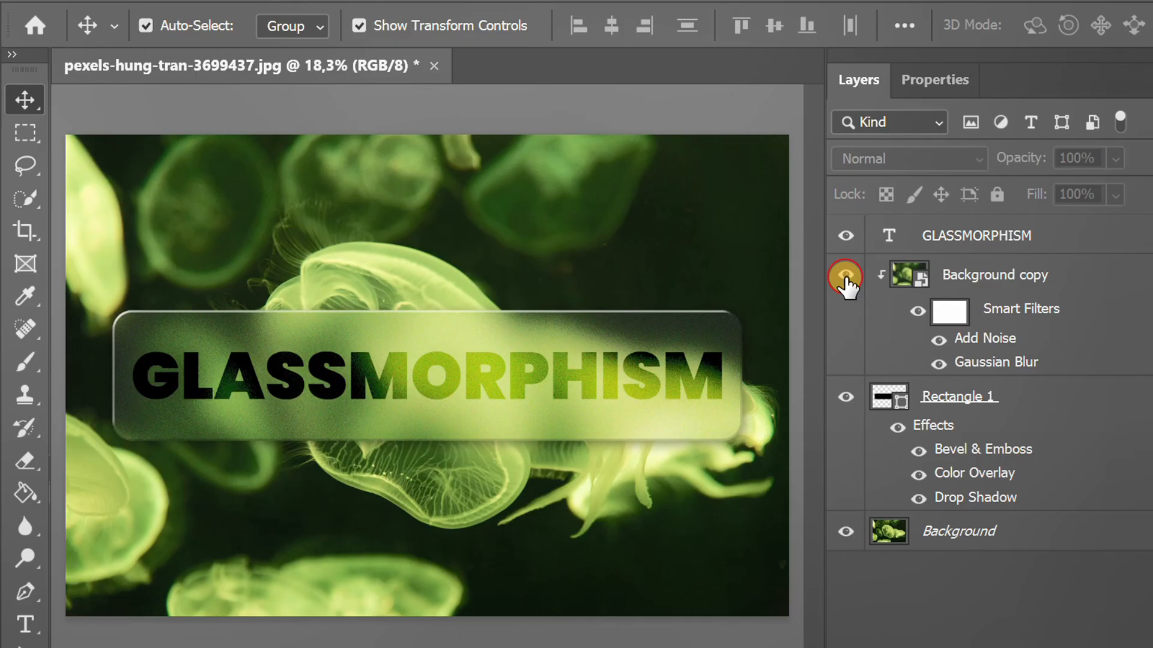
click(844, 274)
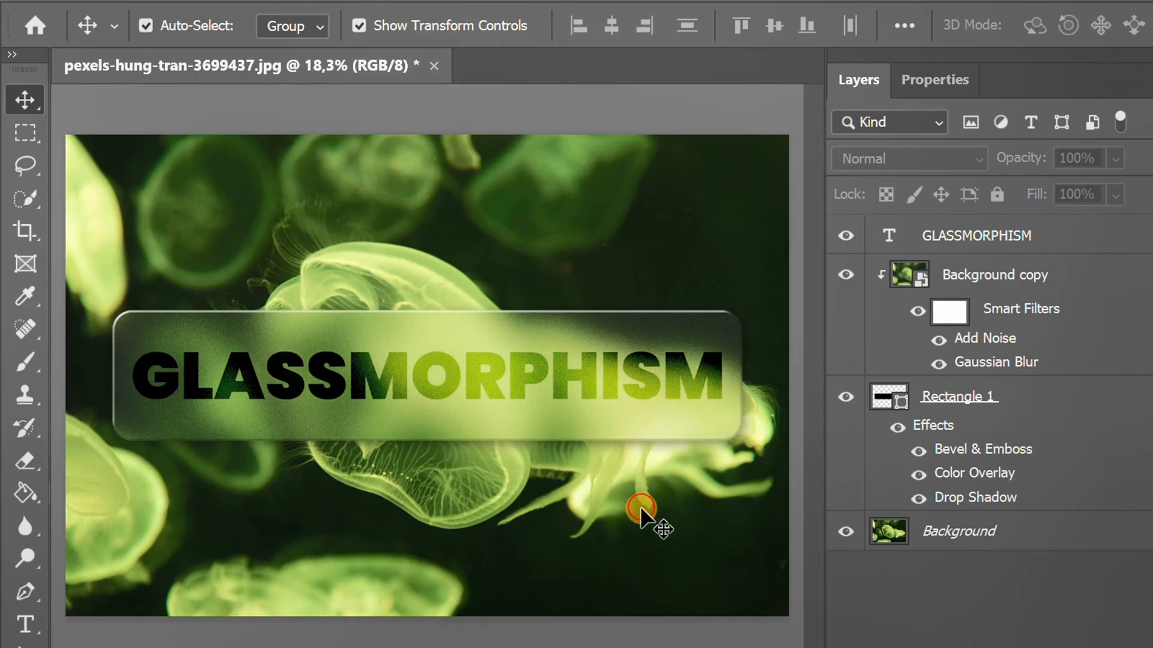